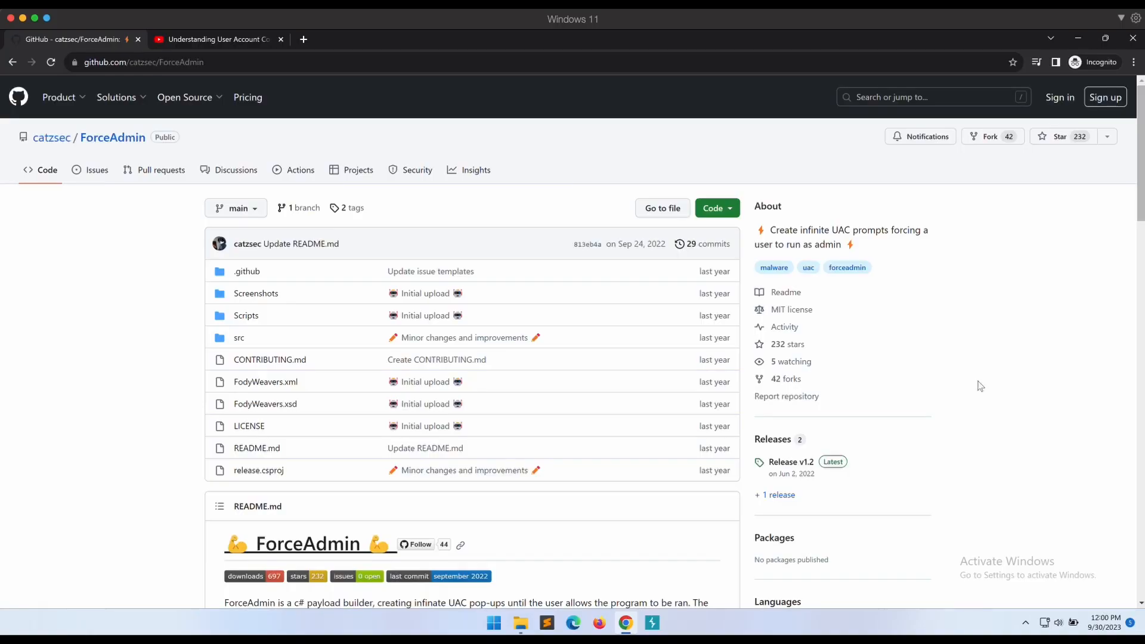
mouse_move(980, 386)
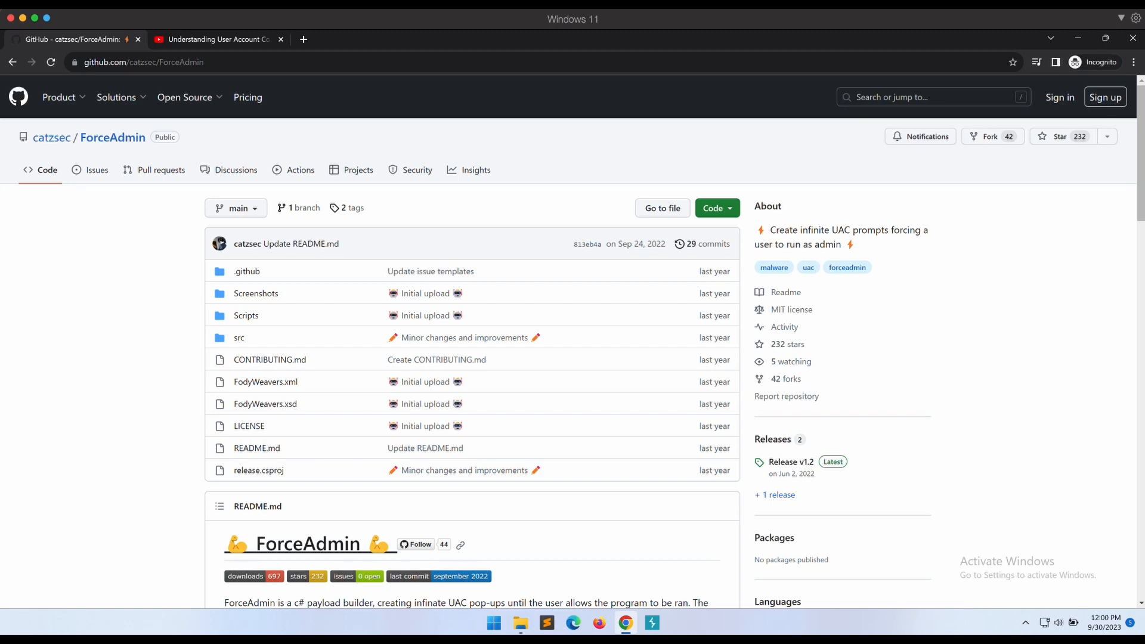
mouse_move(896, 270)
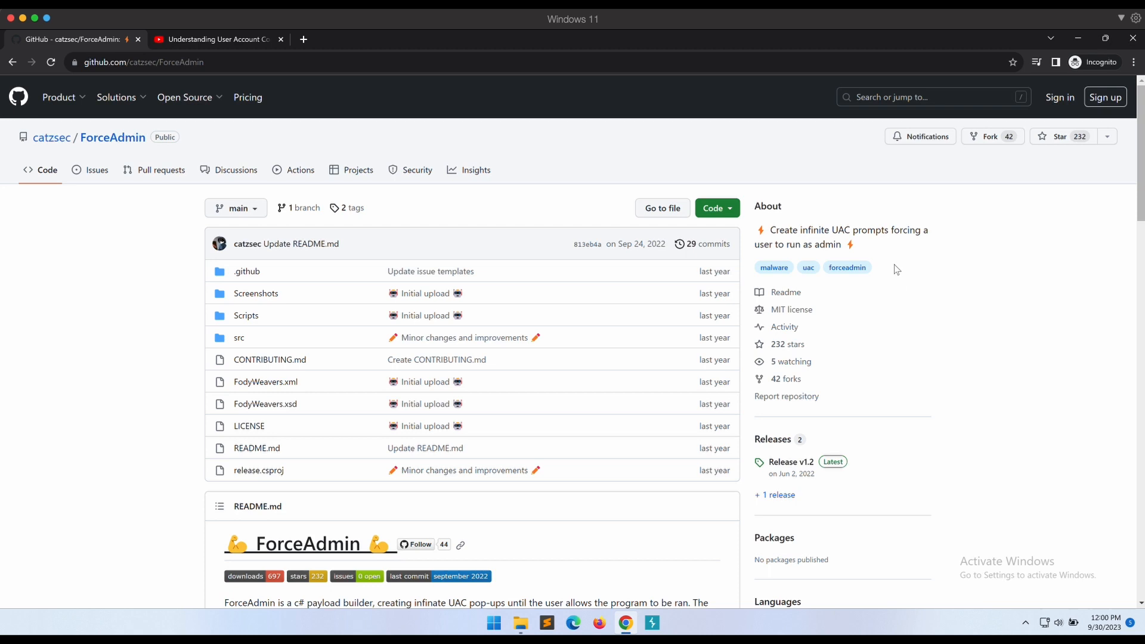
- Scroll down through the ForceAdmin repository page
scroll(down, 3)
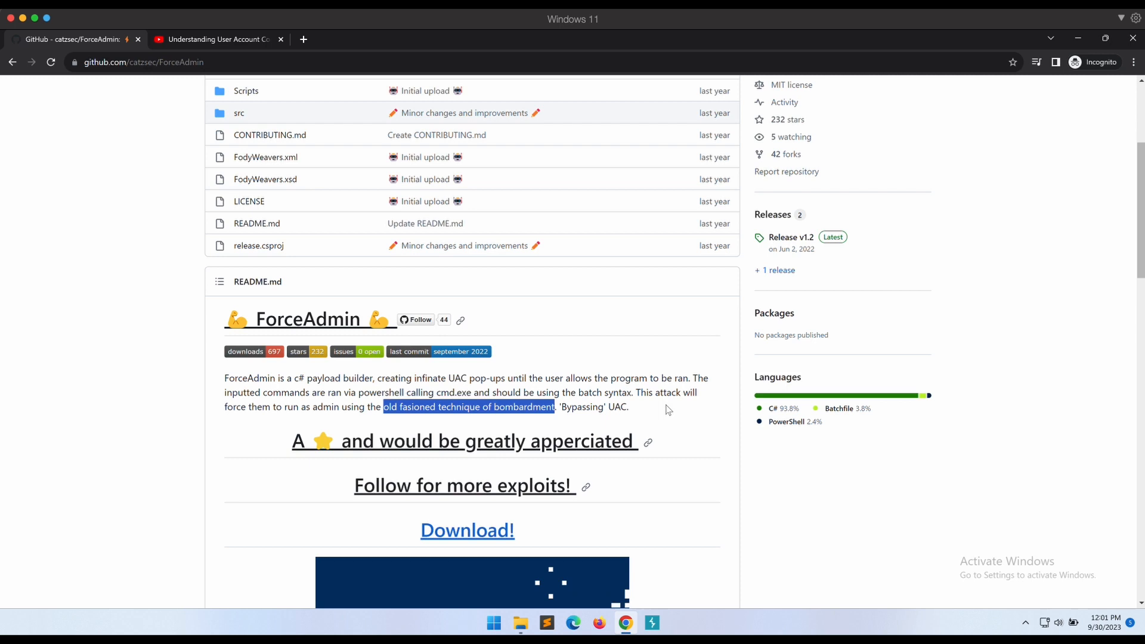
scroll(down, 3)
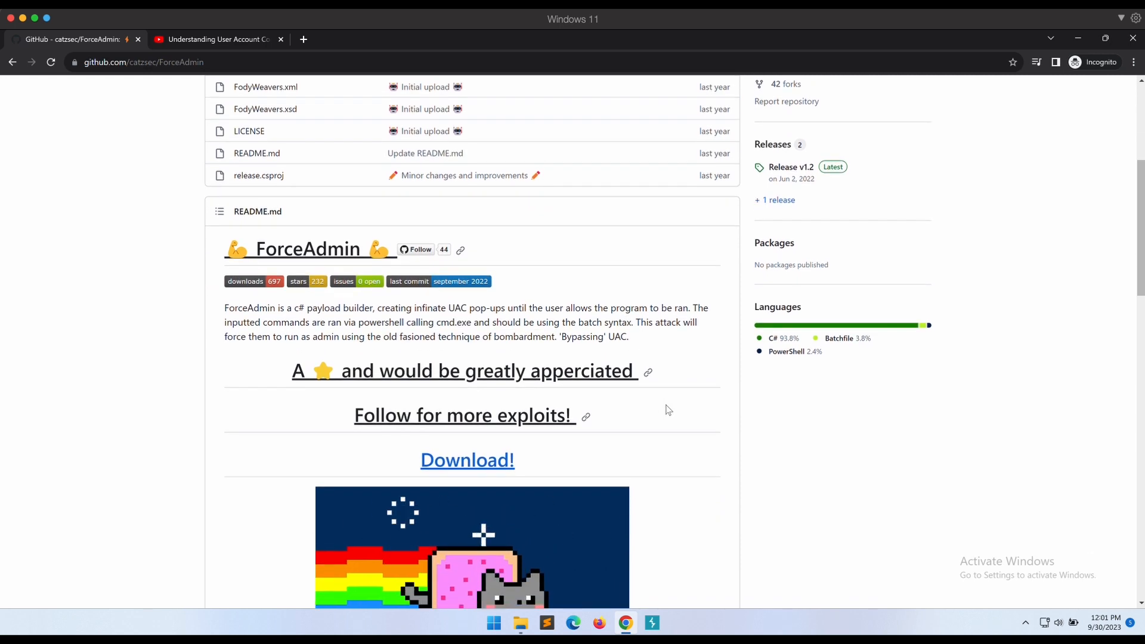
scroll(down, 3)
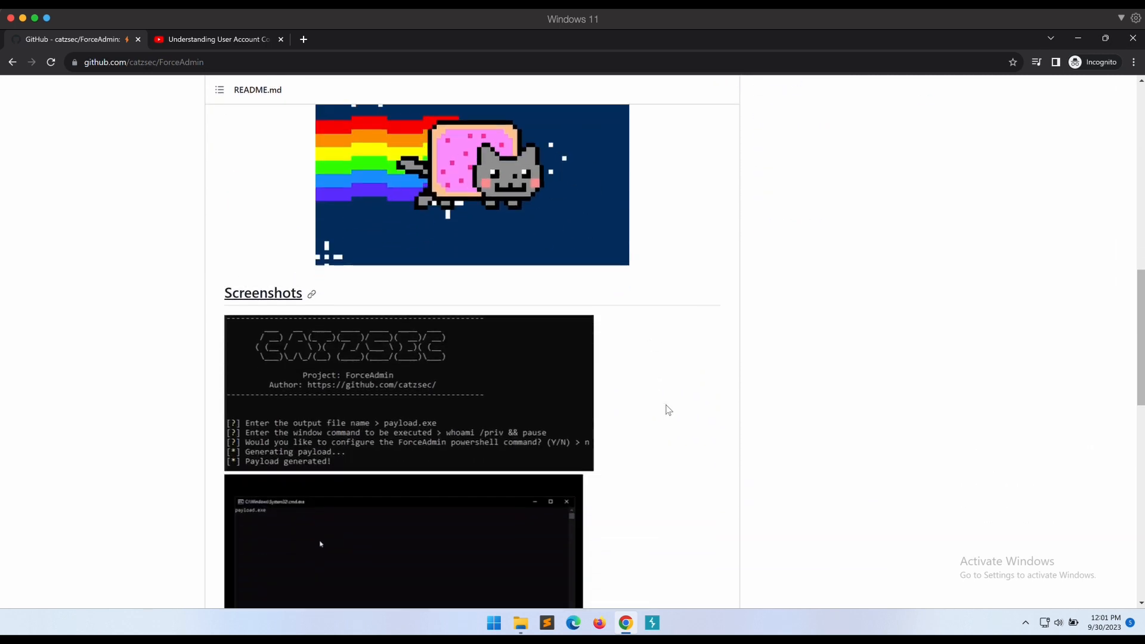
scroll(down, 3)
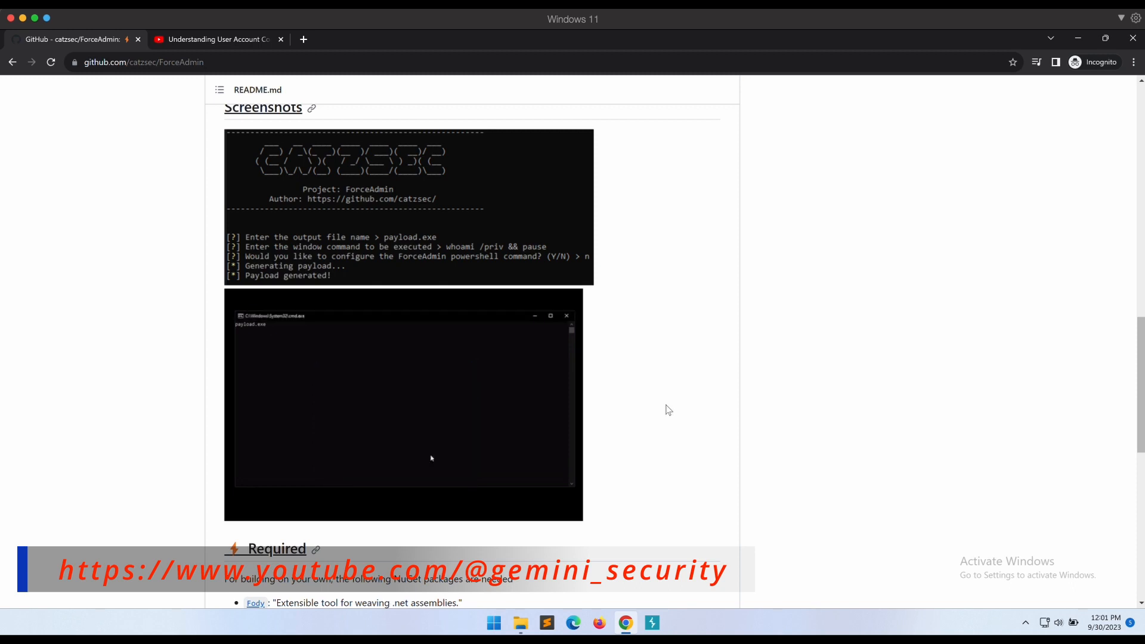
scroll(down, 3)
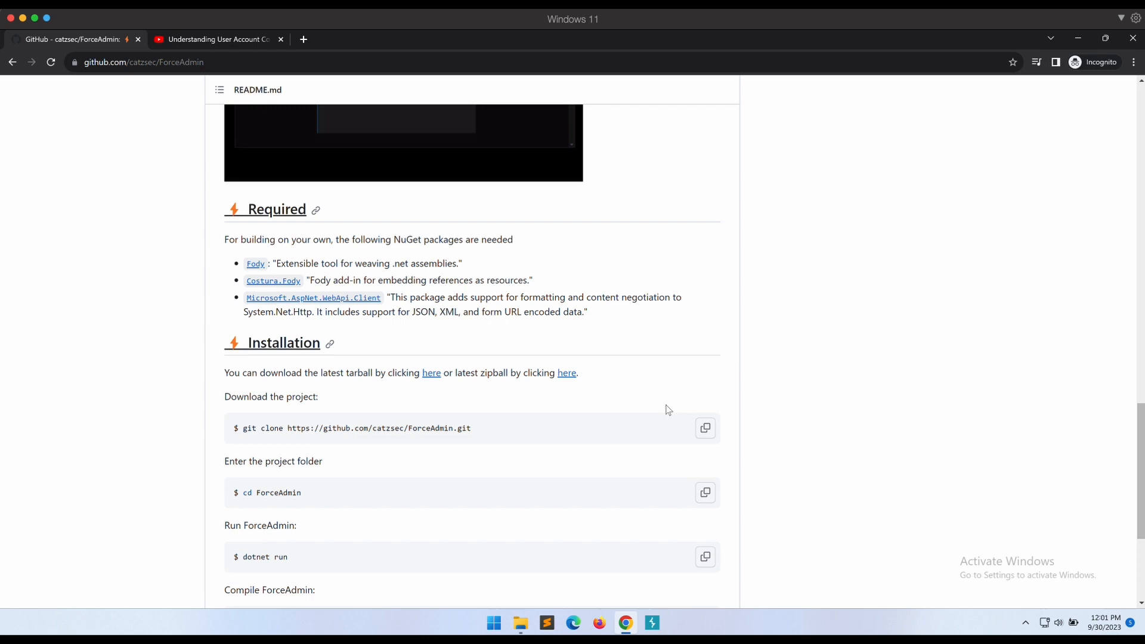
scroll(down, 3)
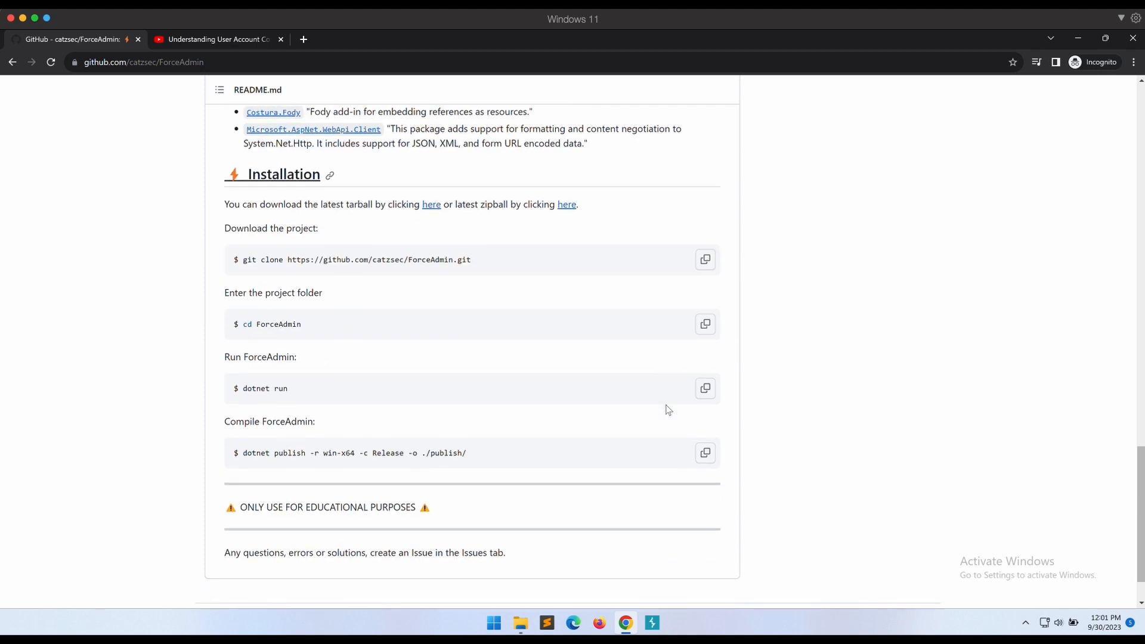
mouse_move(287, 157)
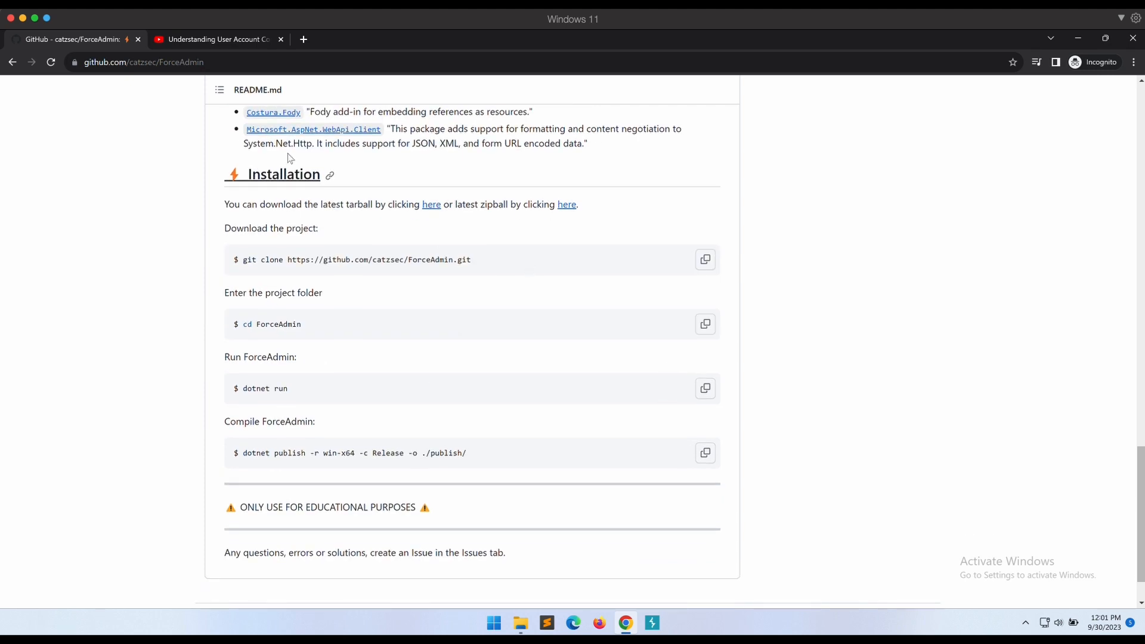
- Highlight the Understanding User Account Control video's title and web address, then return to GitHub
click(218, 39)
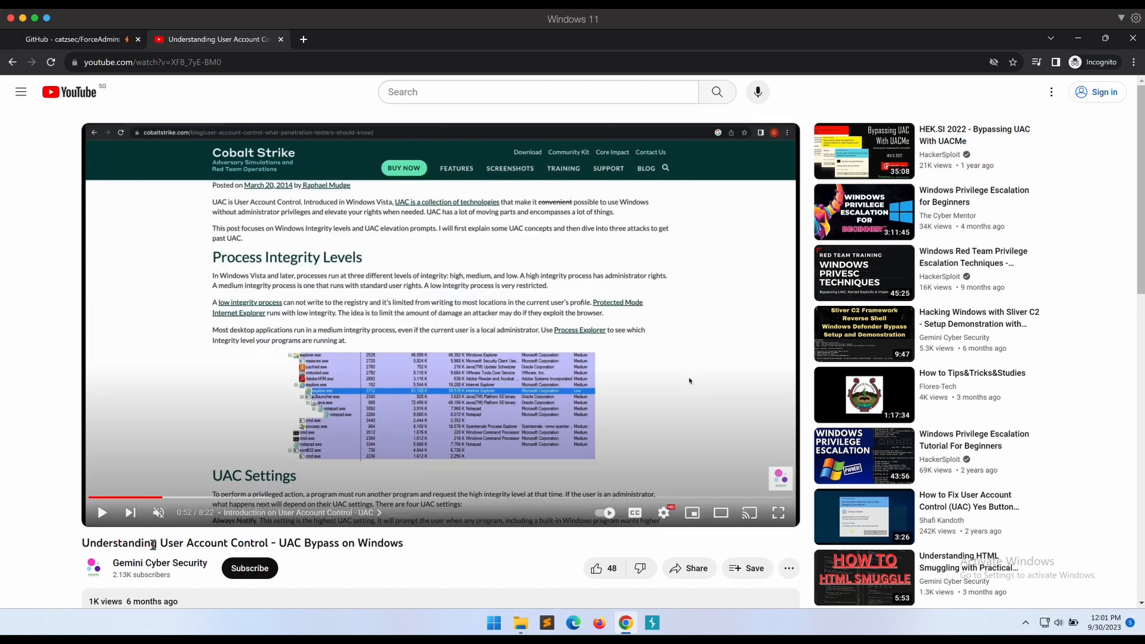
triple_click(241, 543)
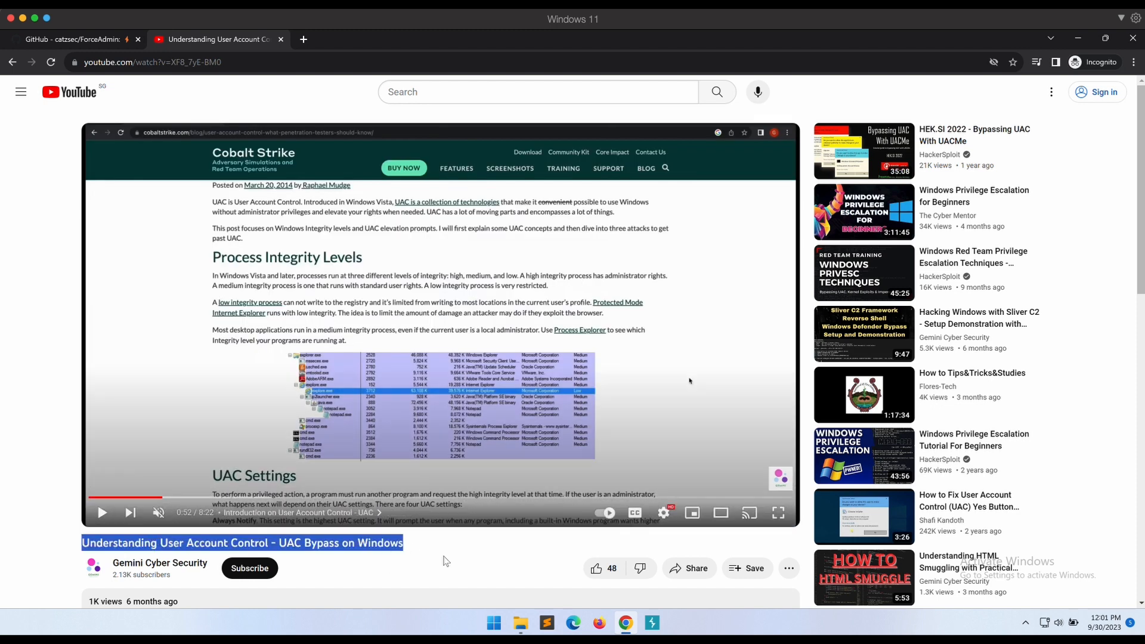
click(152, 62)
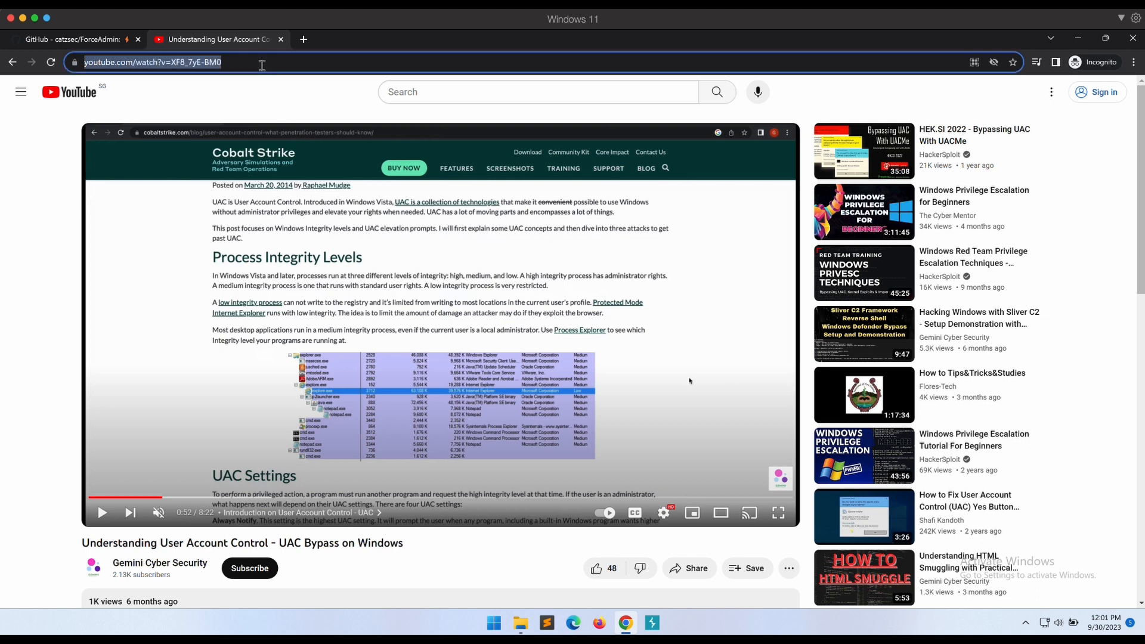
mouse_move(314, 133)
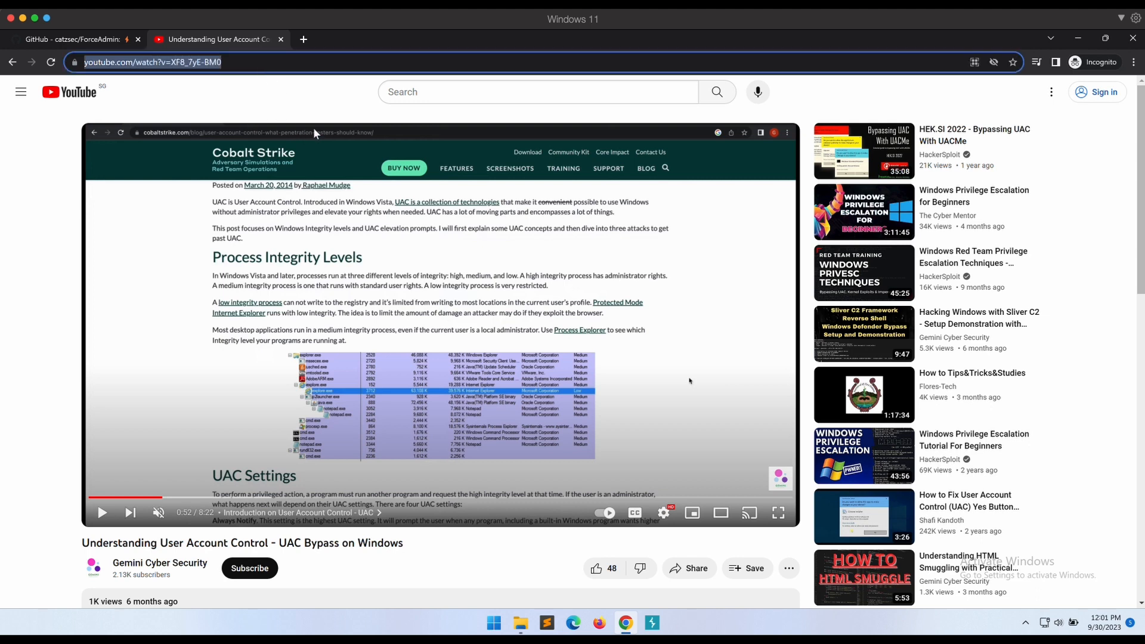
click(73, 38)
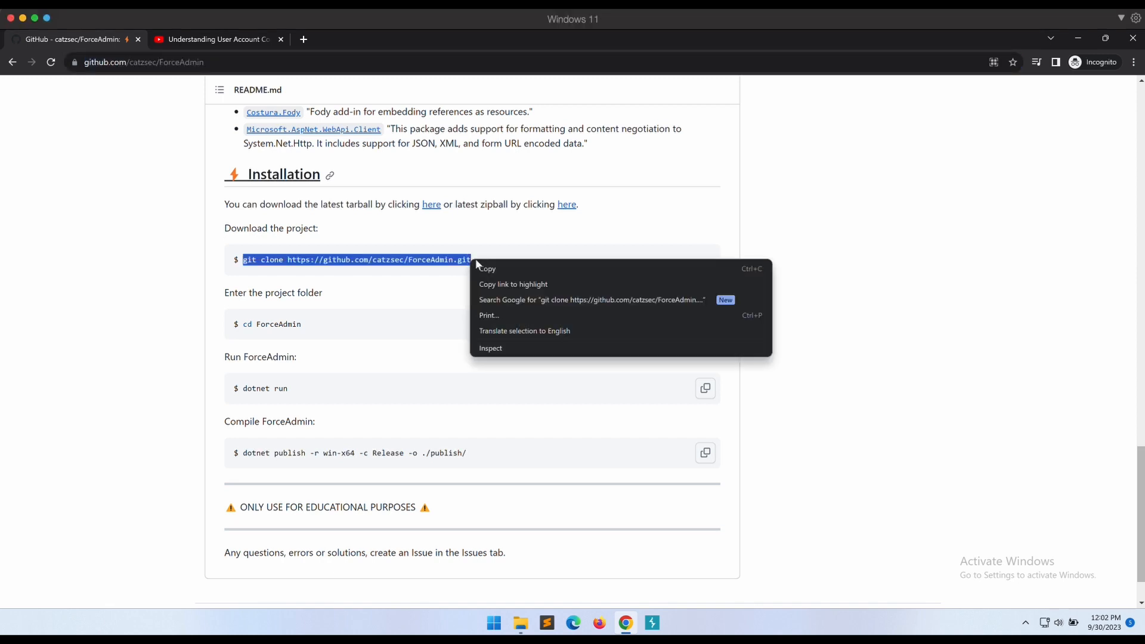
- Copy the git clone and dotnet publish commands from ForceAdmin's installation steps
click(664, 623)
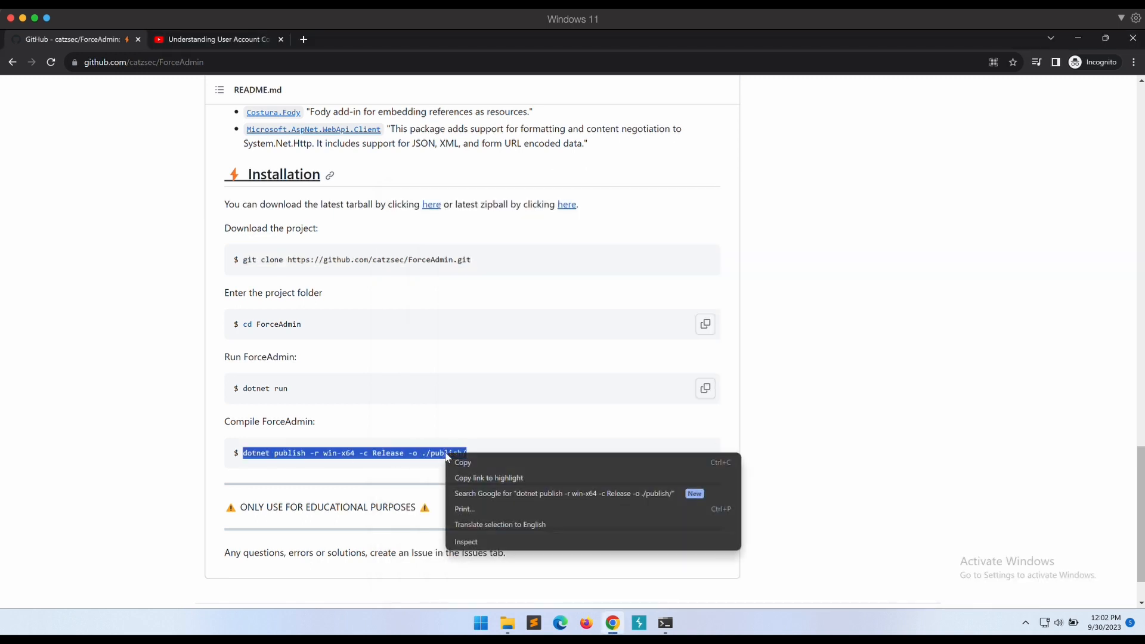
click(663, 623)
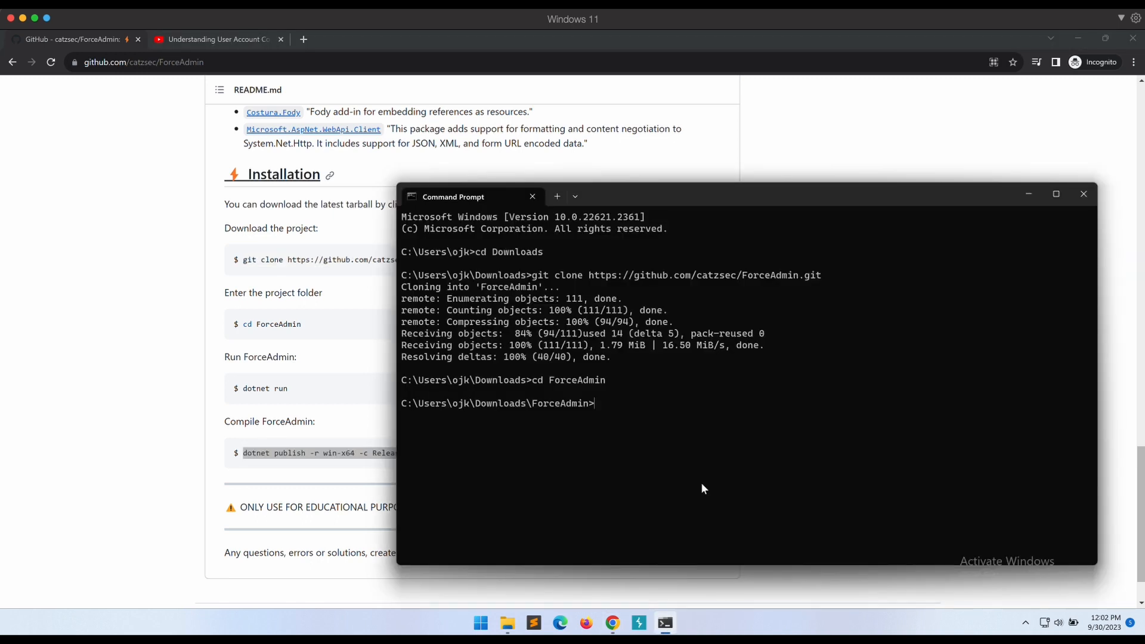
- Build with 'dotnet publish -r win-x64 -c Release -o ./publish/', view Defender's threat, open project folder
text(dotnet publish -r win-x64 -c Release -o ./publish/)
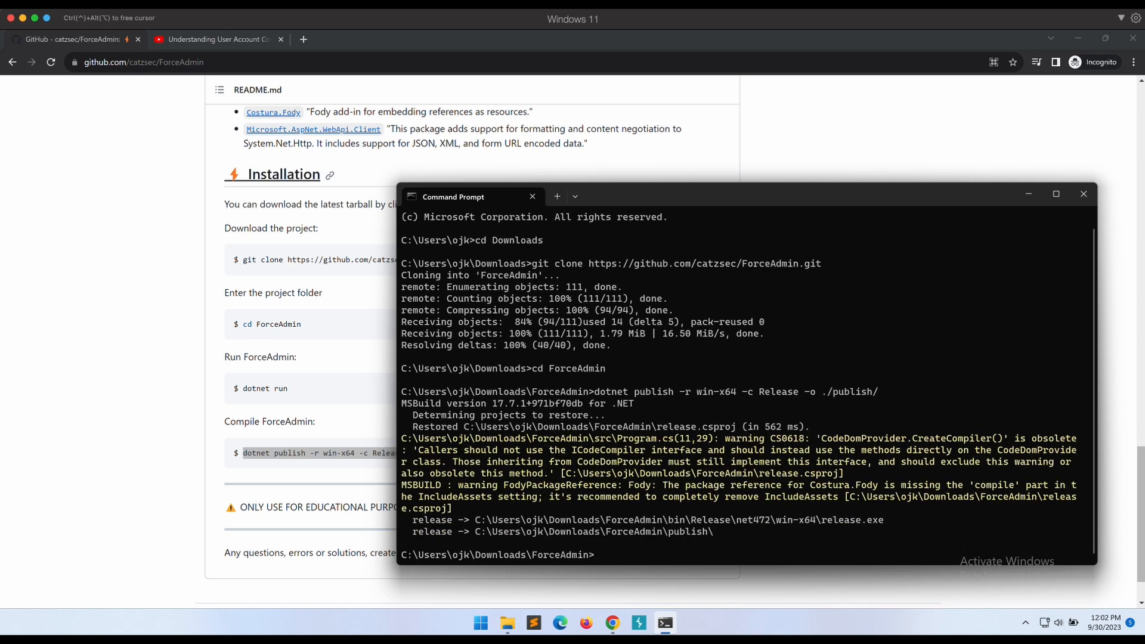
mouse_move(583, 503)
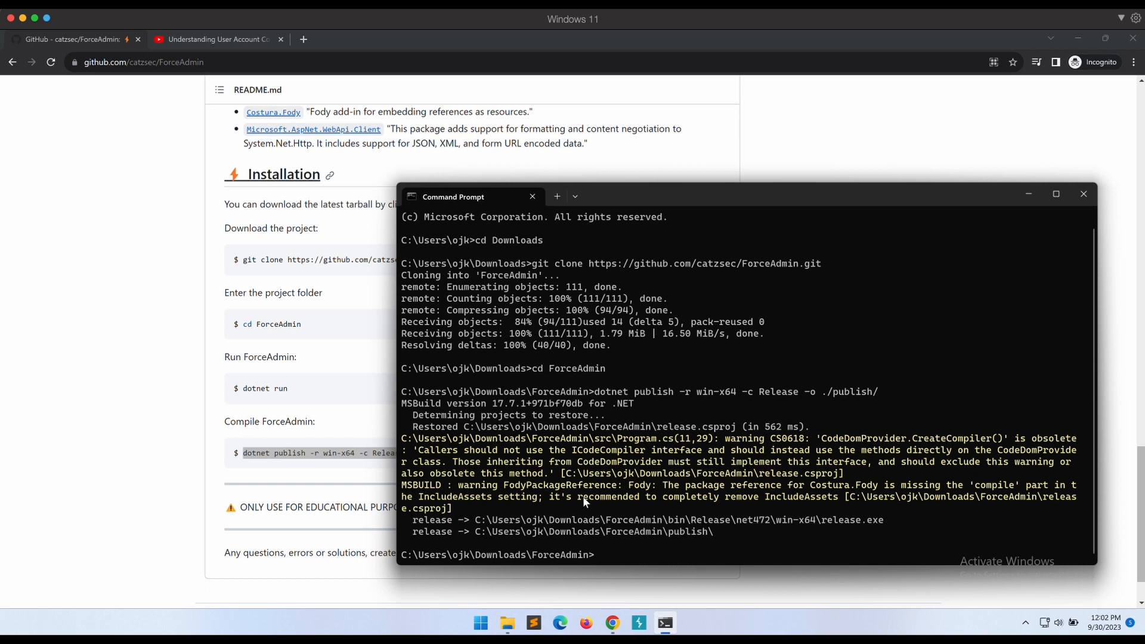
mouse_move(882, 526)
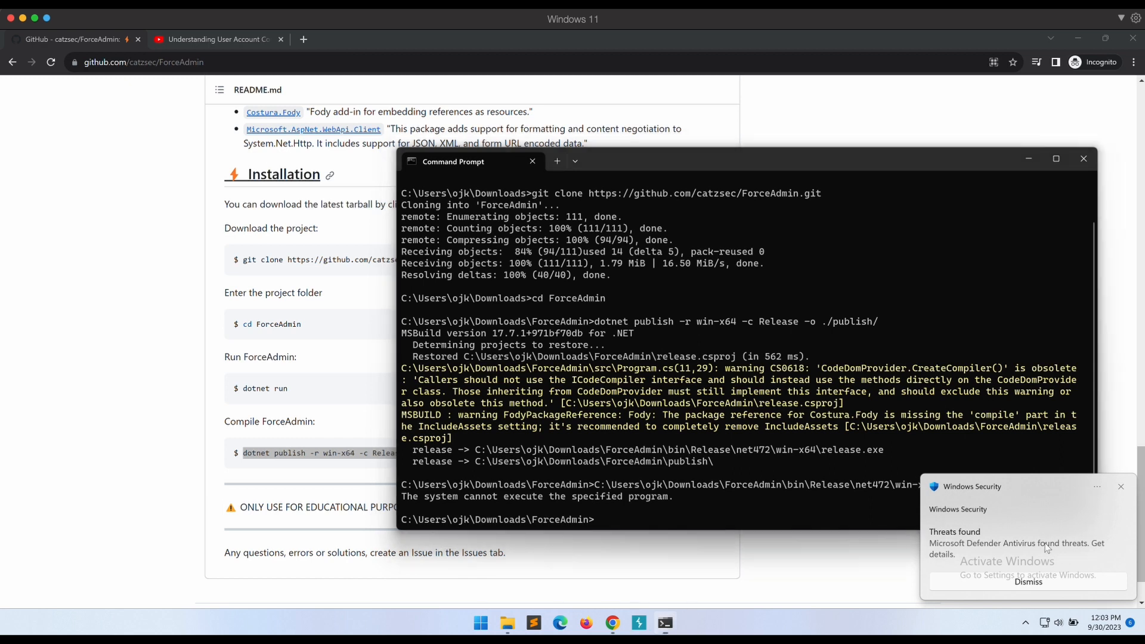
click(1015, 548)
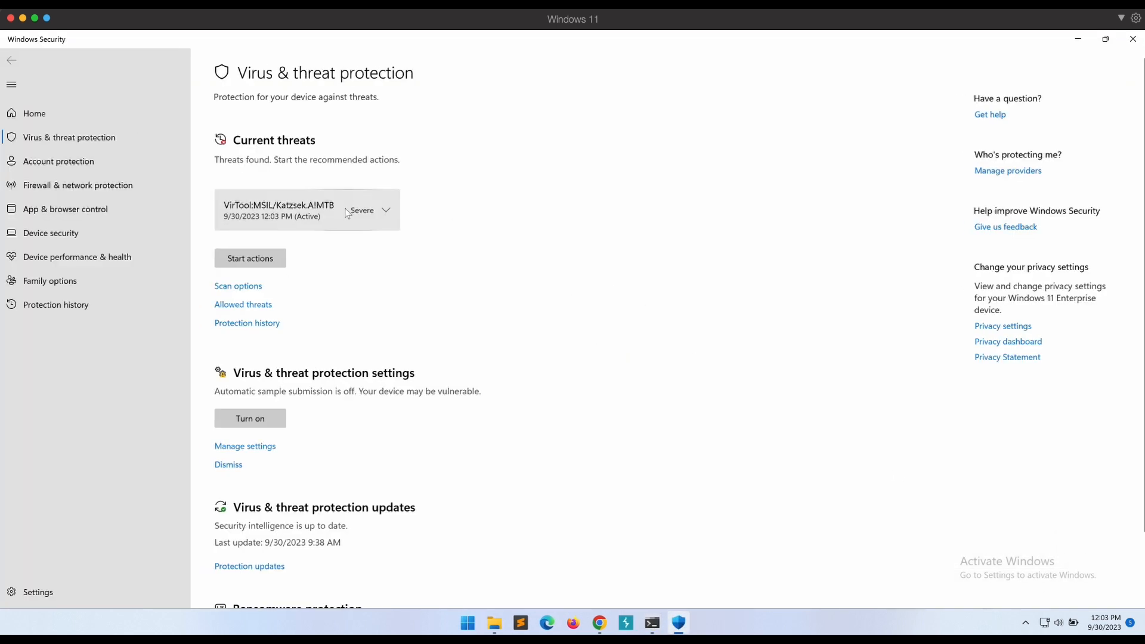
mouse_move(302, 226)
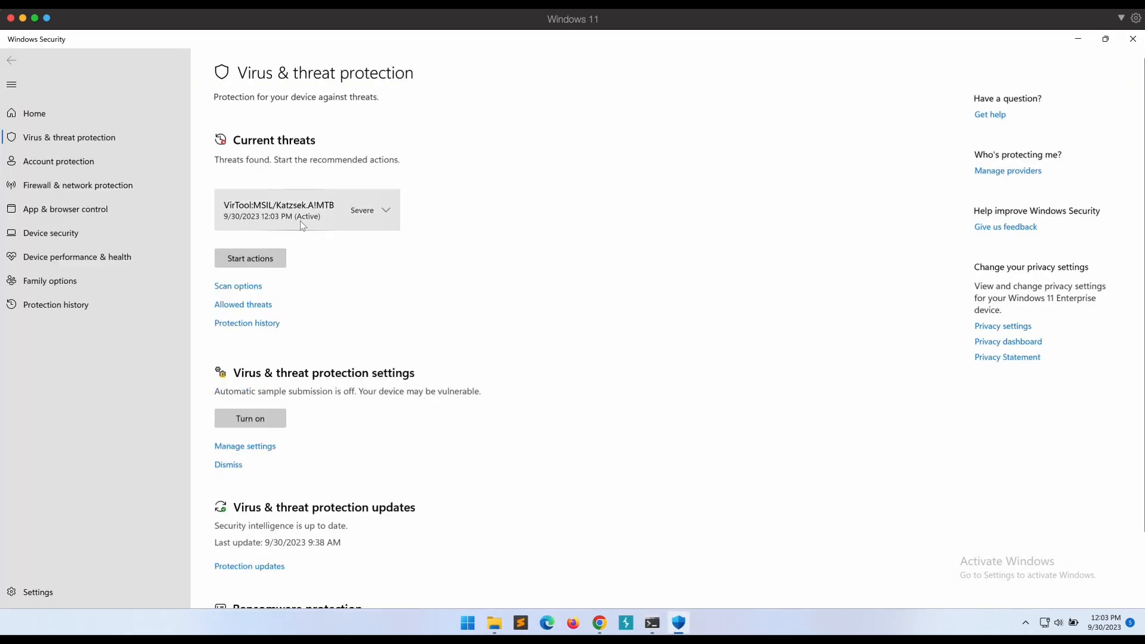
click(494, 623)
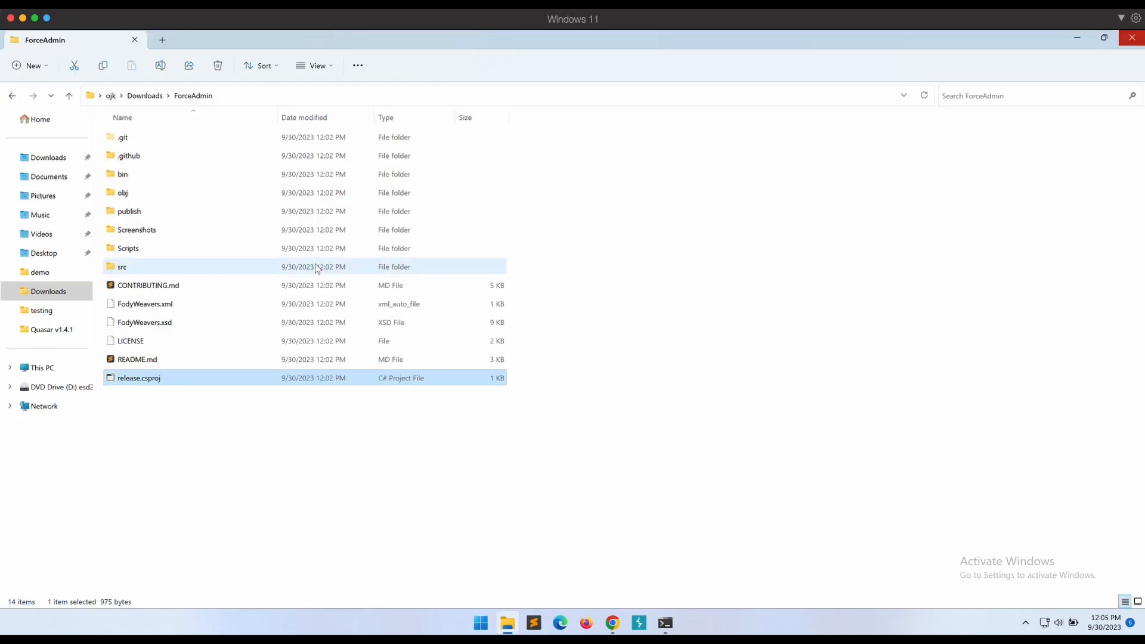
- Inside src, view Program.cs and Logger.cs in Sublime Text, then close the editor
double_click(122, 266)
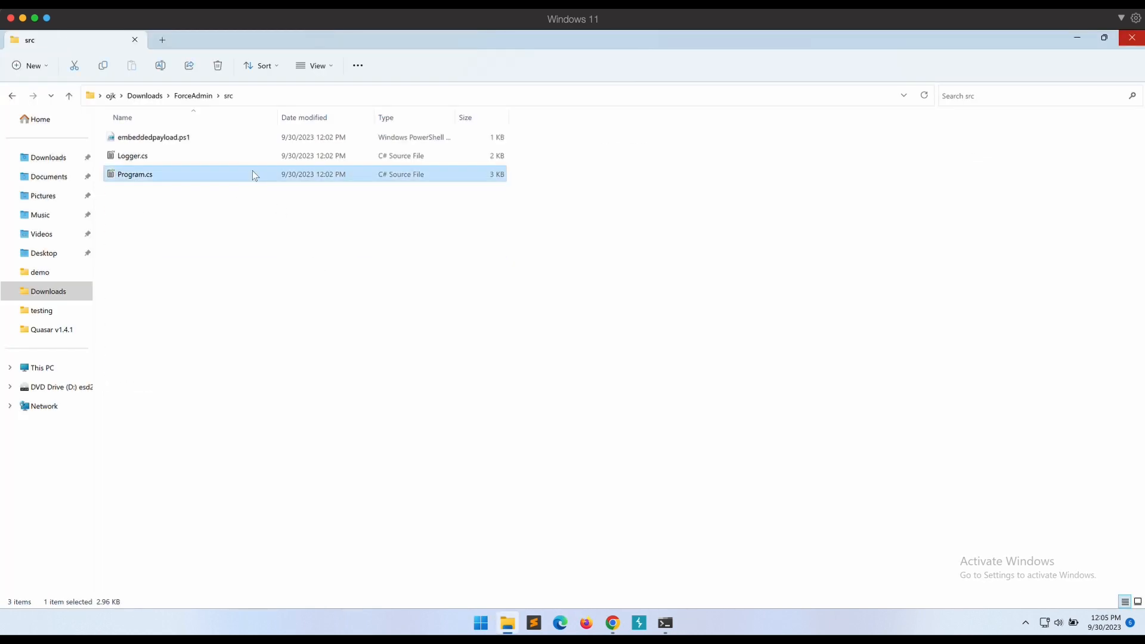
double_click(134, 174)
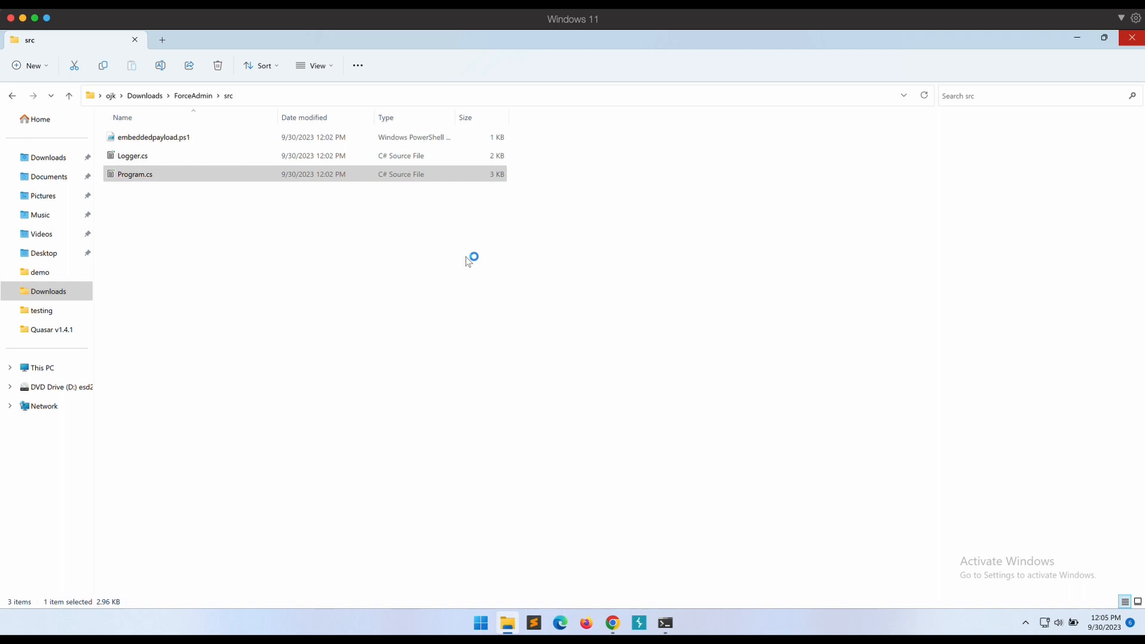
double_click(135, 174)
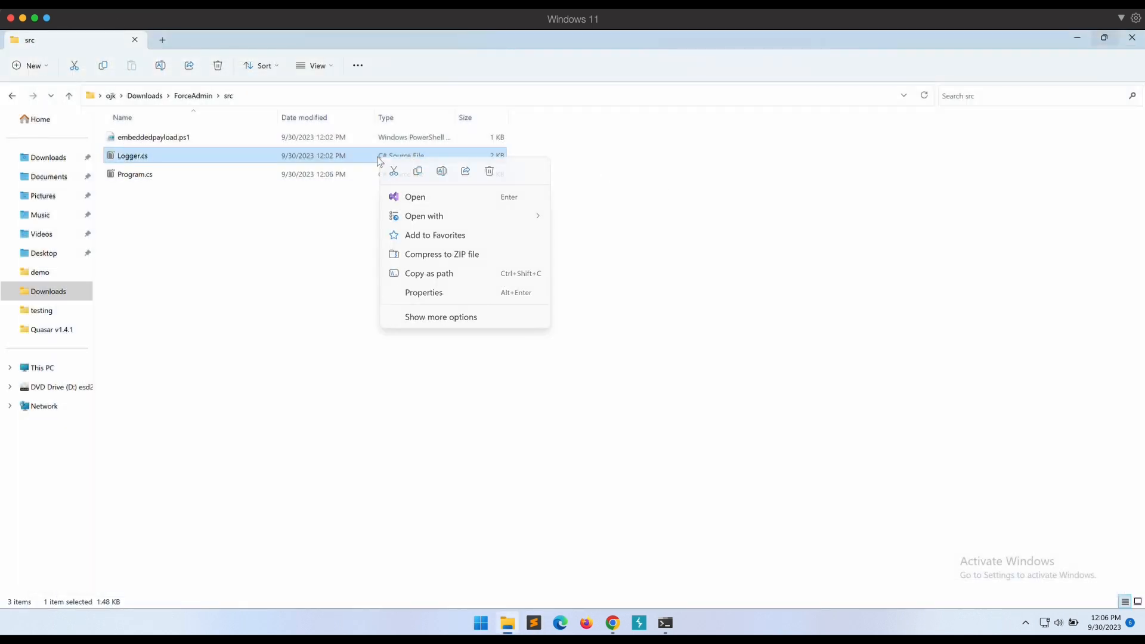
click(614, 241)
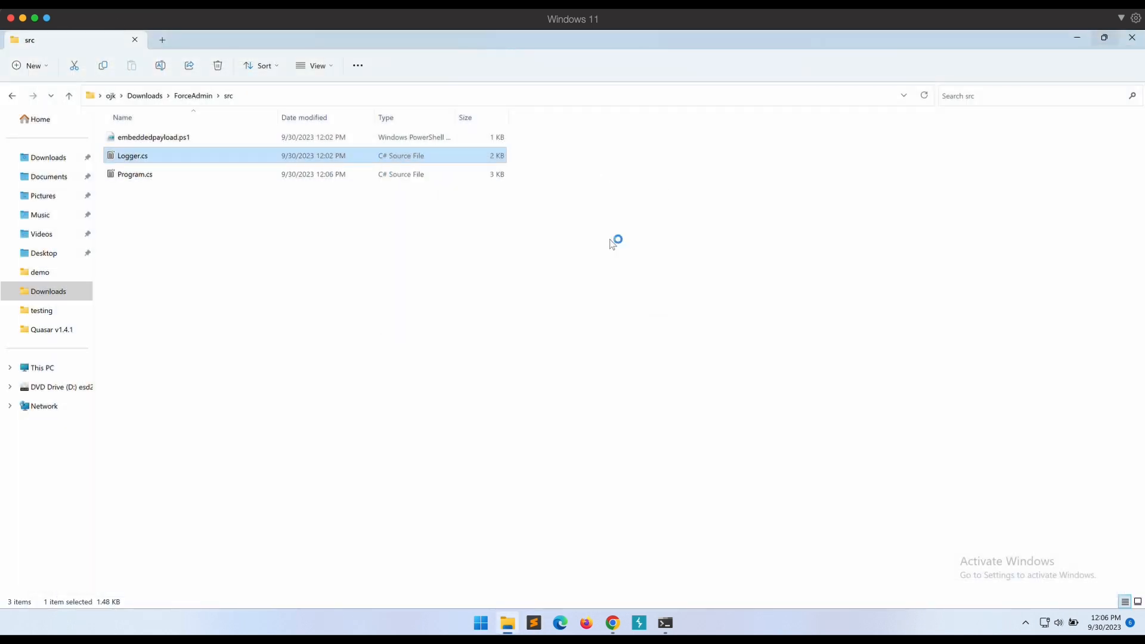
double_click(132, 155)
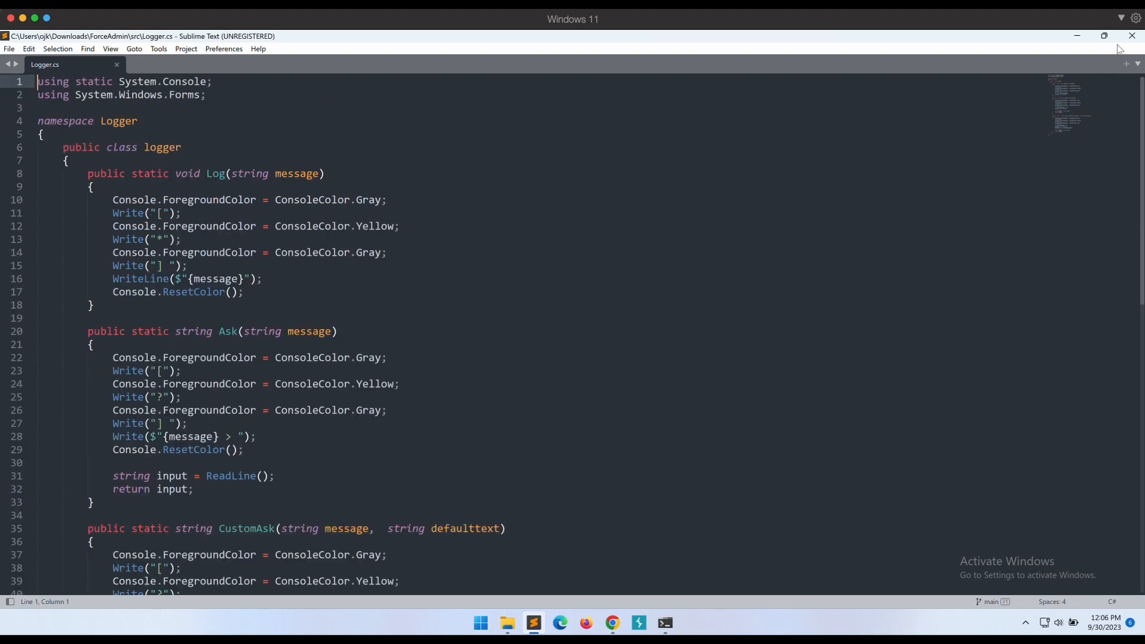
click(665, 623)
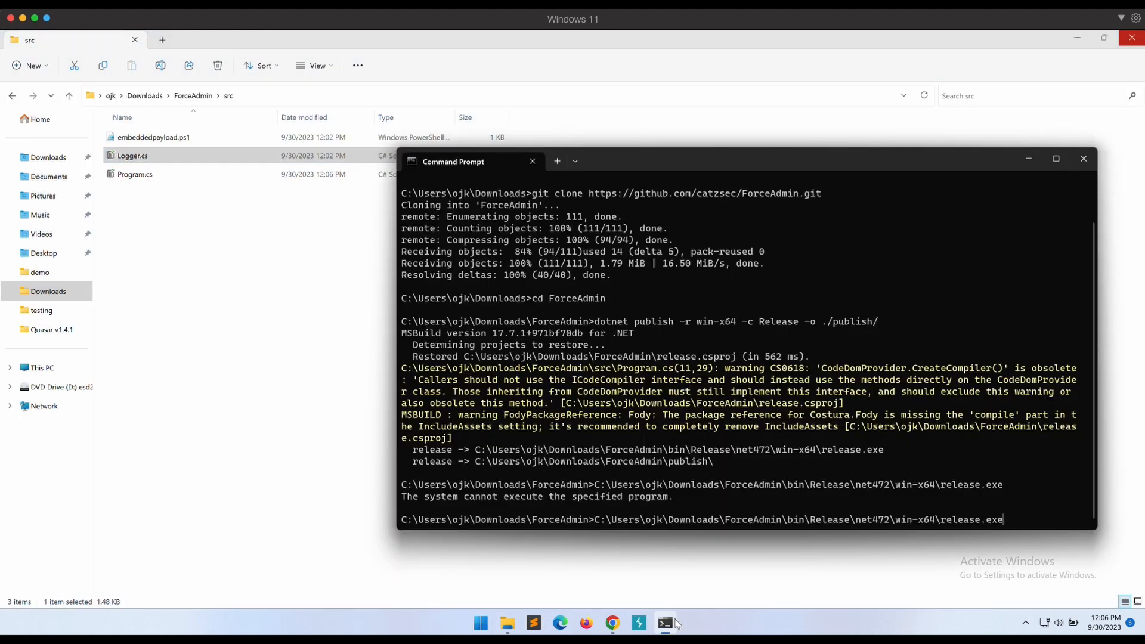
- Rerun release.exe, review Defender's detected threat, and return to the ForceAdmin source folder
key(Return)
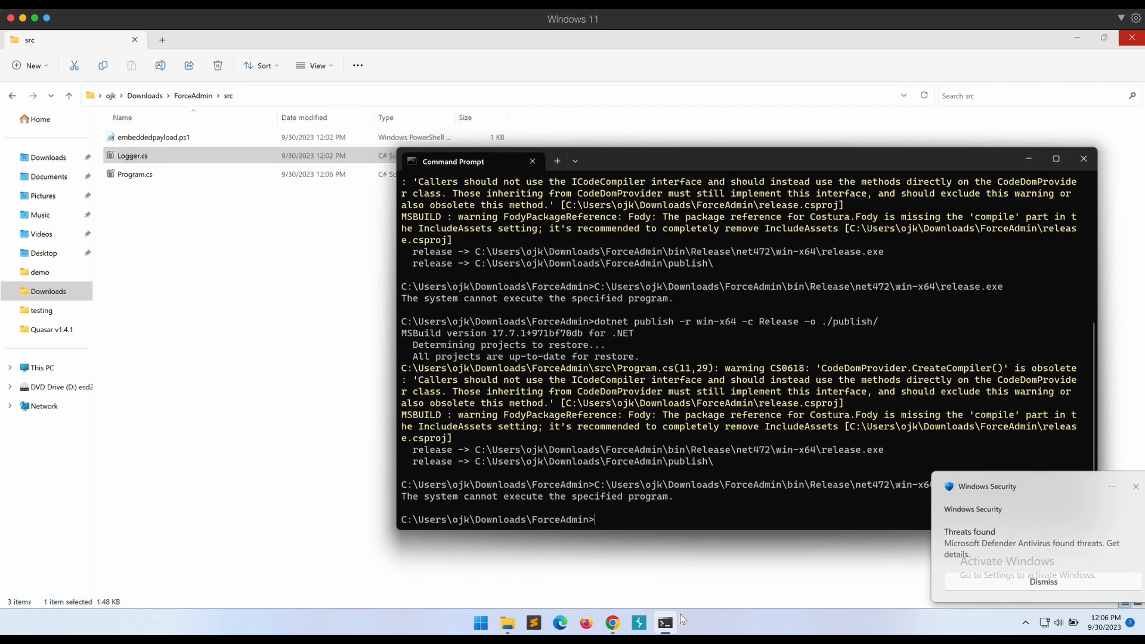
click(1022, 543)
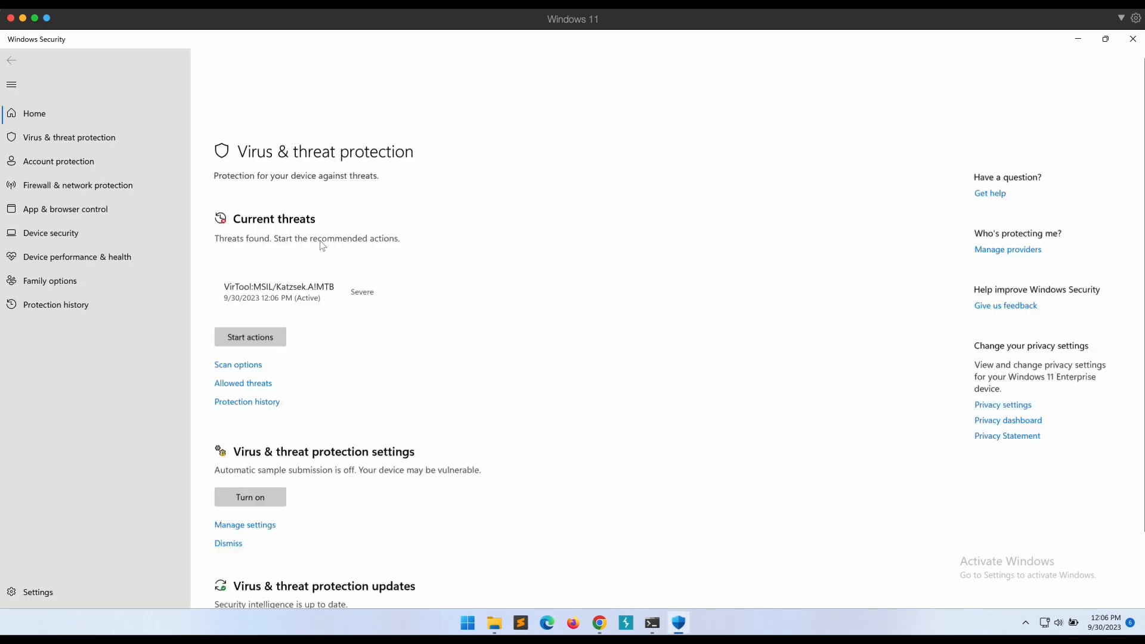
click(250, 336)
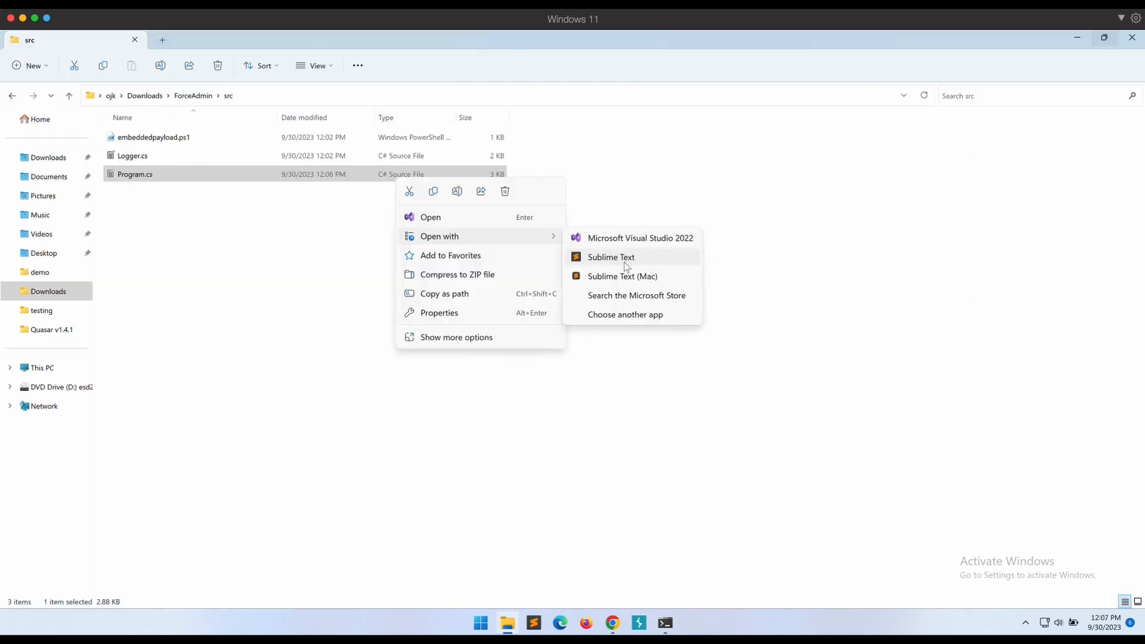
- In Program.cs, rename generate_payload to legitpayload, replace ForceAdmin with Legit, delete the banner
click(611, 258)
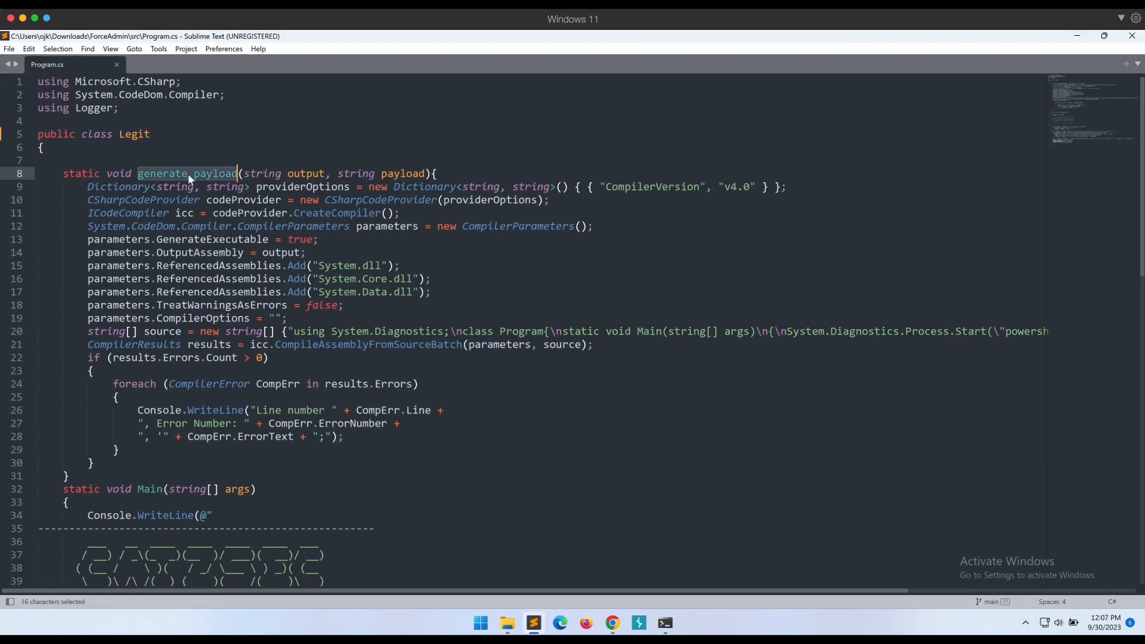
text(legitpayload(outfile, command);)
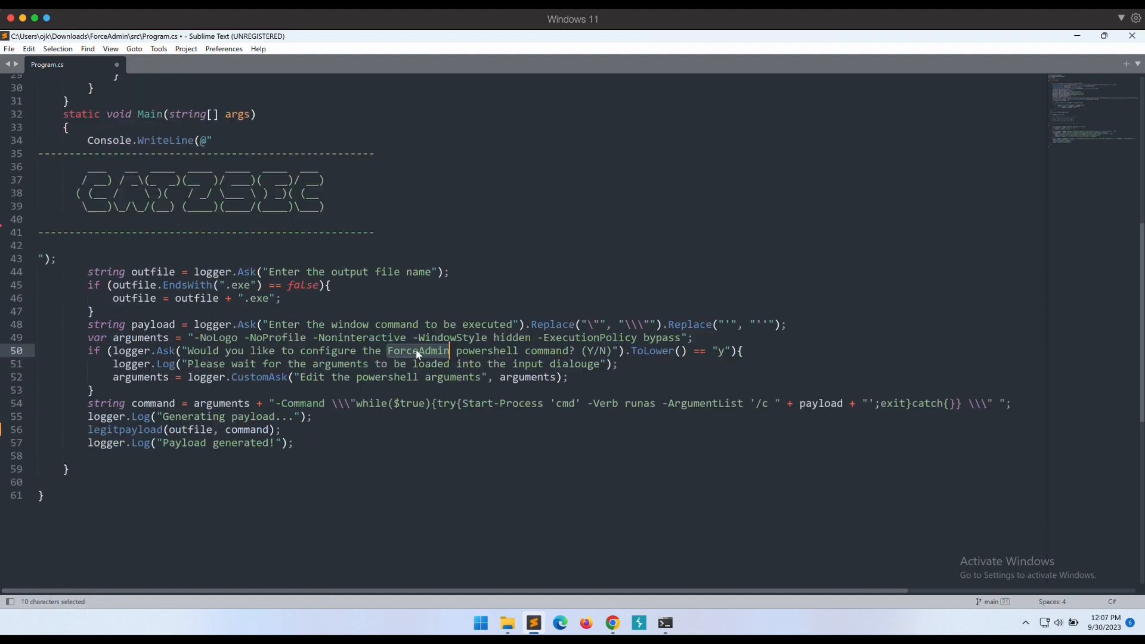
text(Legit)
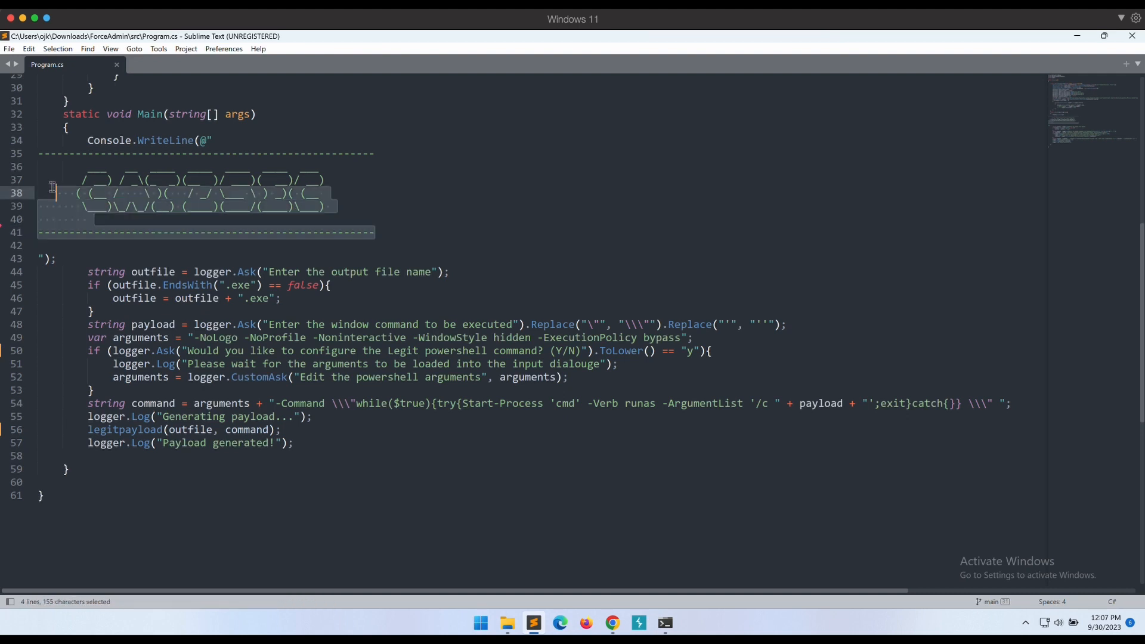
key(Delete)
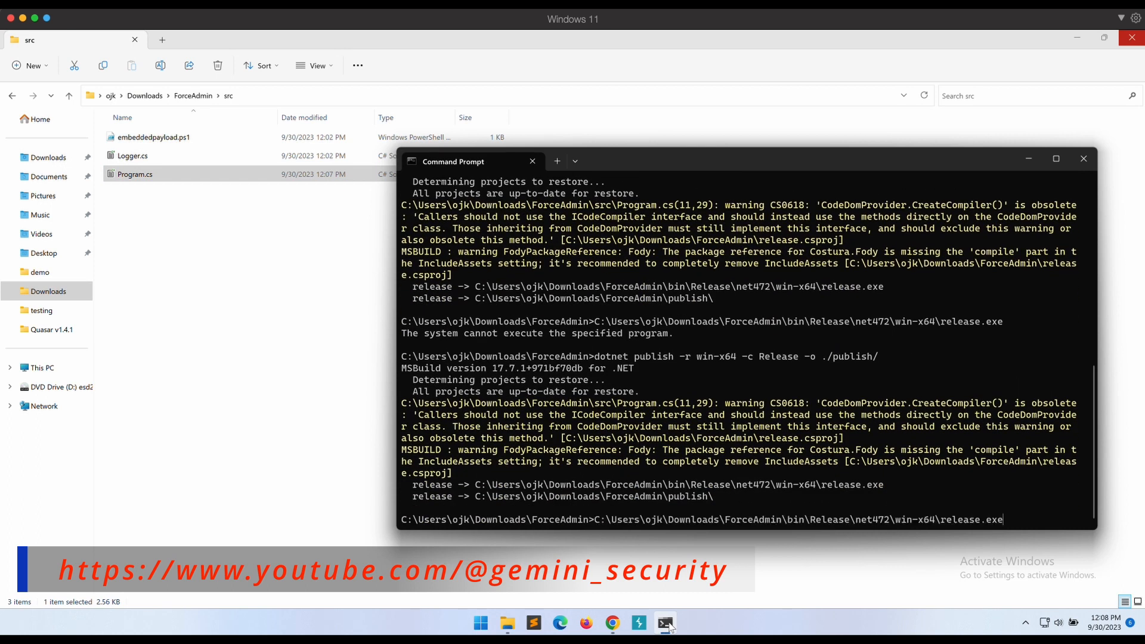
- Rerun the rebuilt release.exe and check the antivirus protection settings
key(Return)
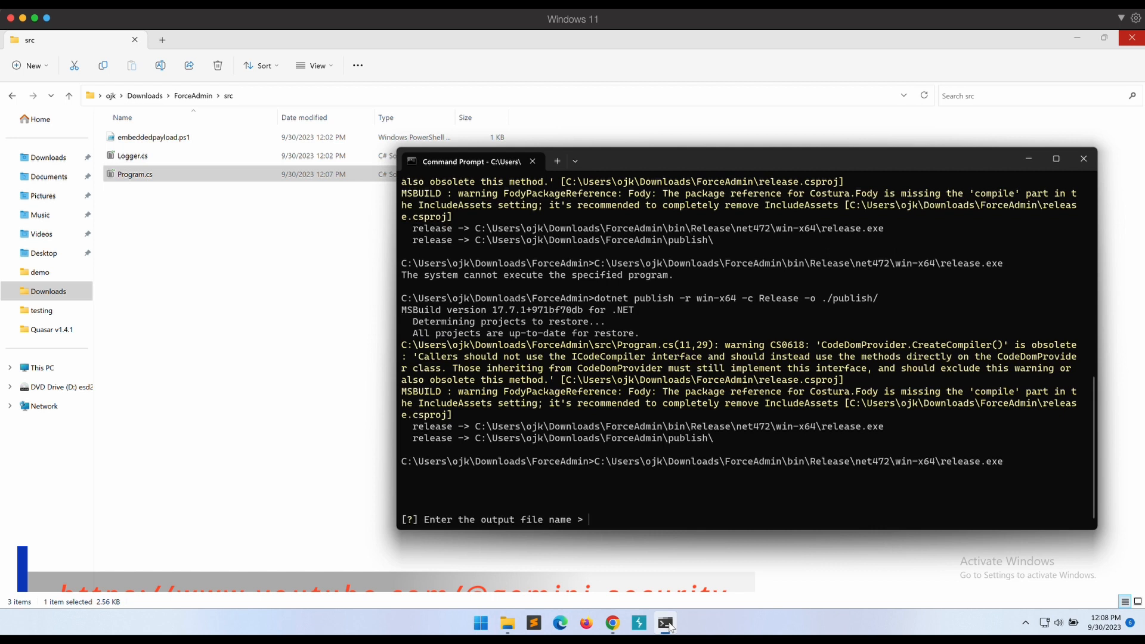
mouse_move(713, 503)
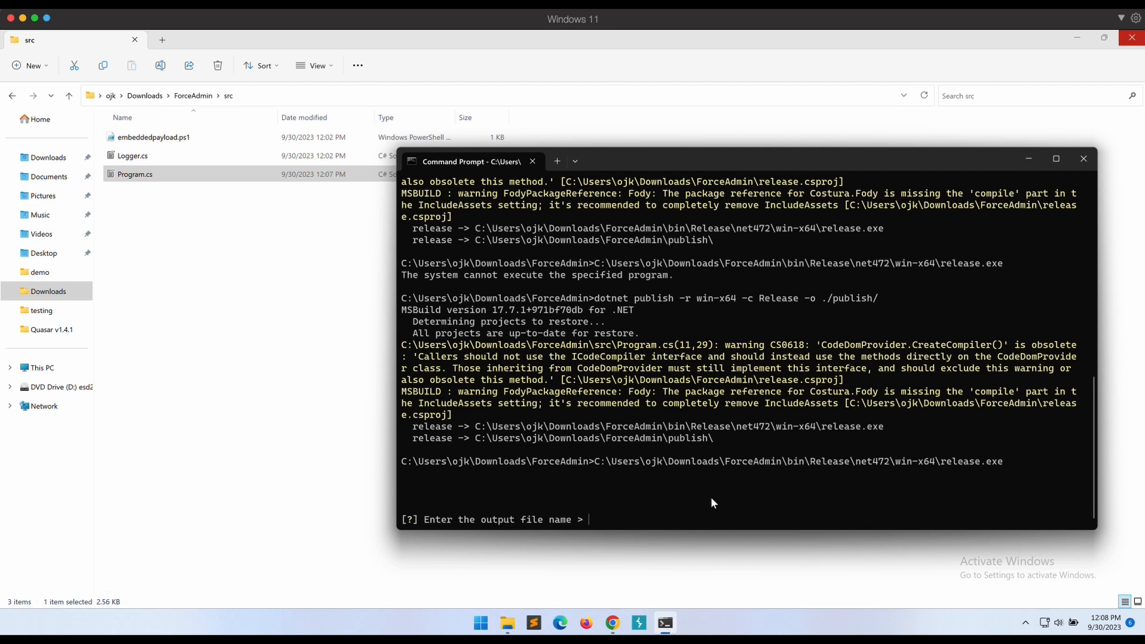
mouse_move(687, 486)
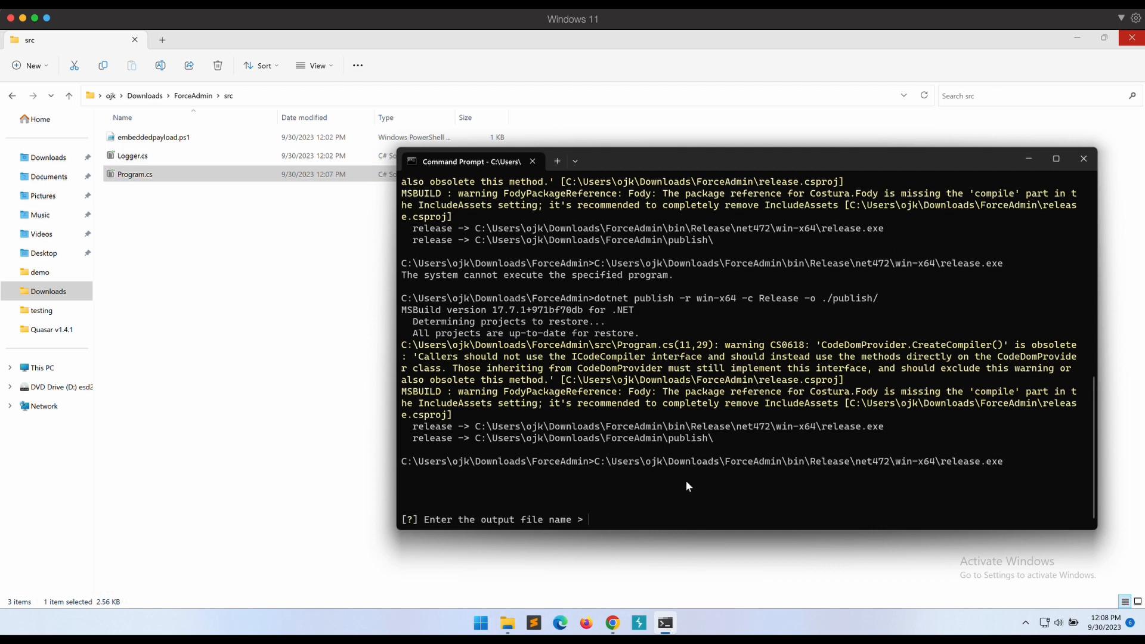
click(677, 623)
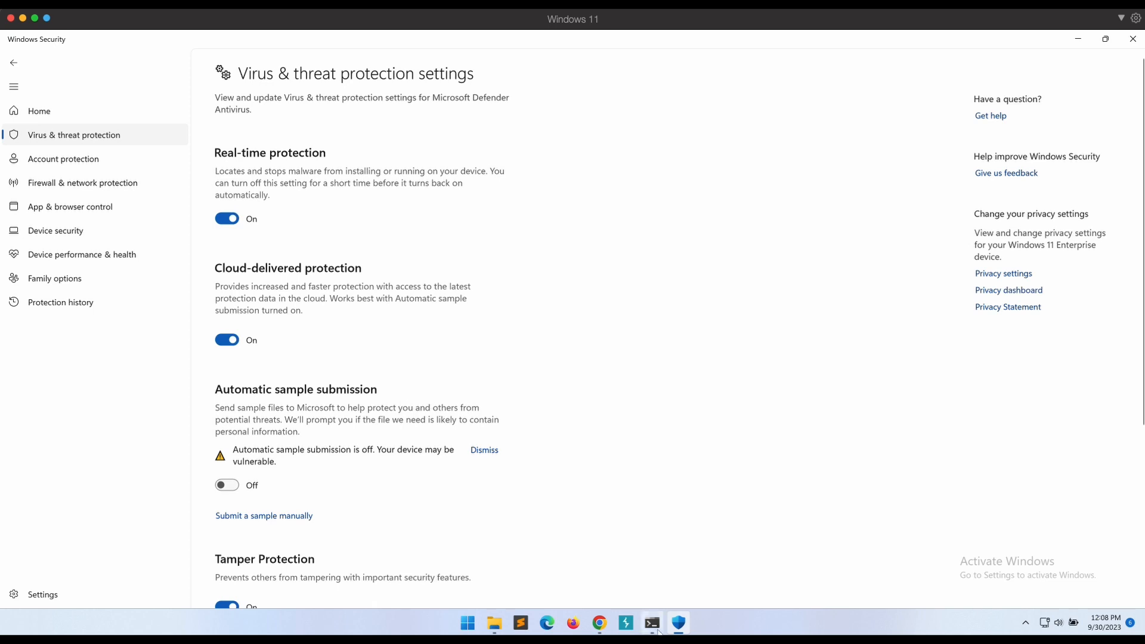
click(650, 622)
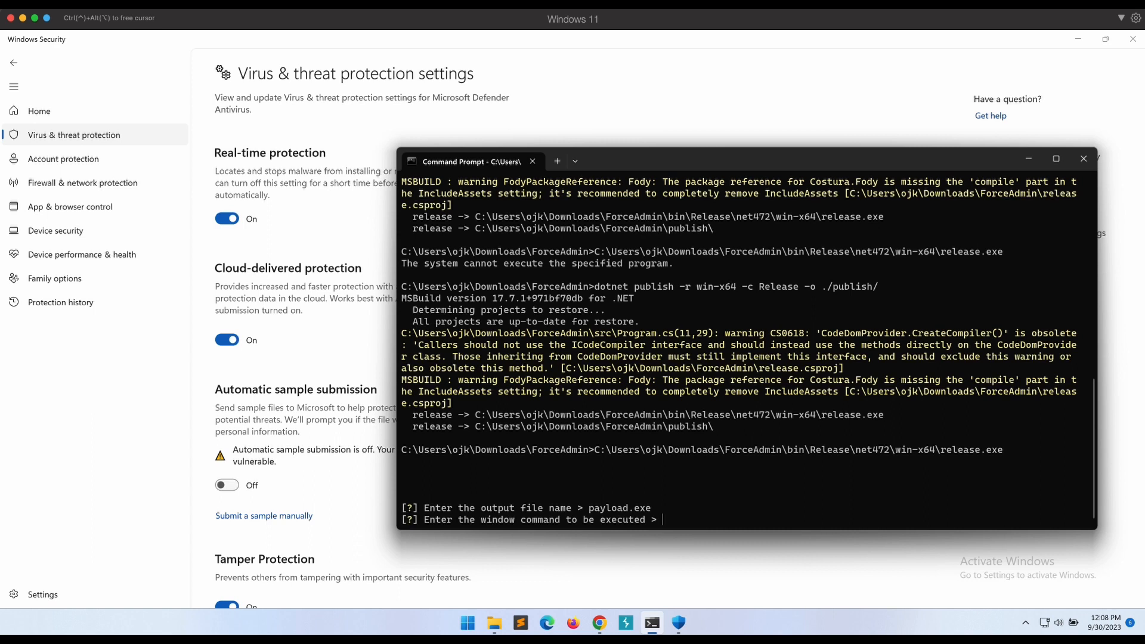
- Generate payload.exe running 'systeminfo && pause', answer N, and confirm it with 'dir payload.exe'
text(systeminf)
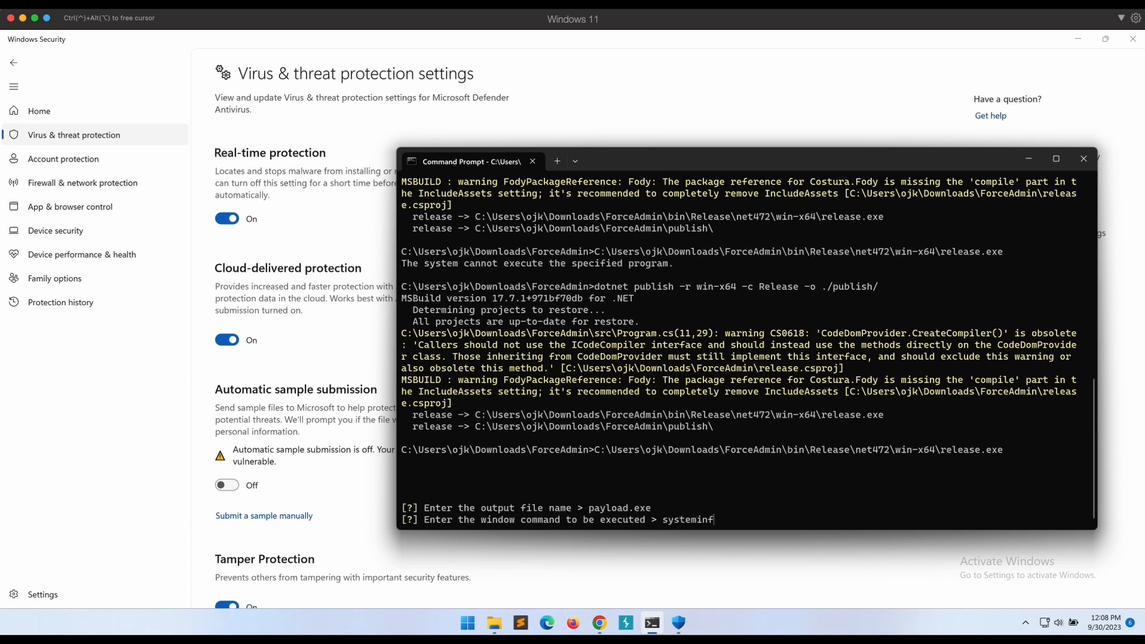
text(&& p)
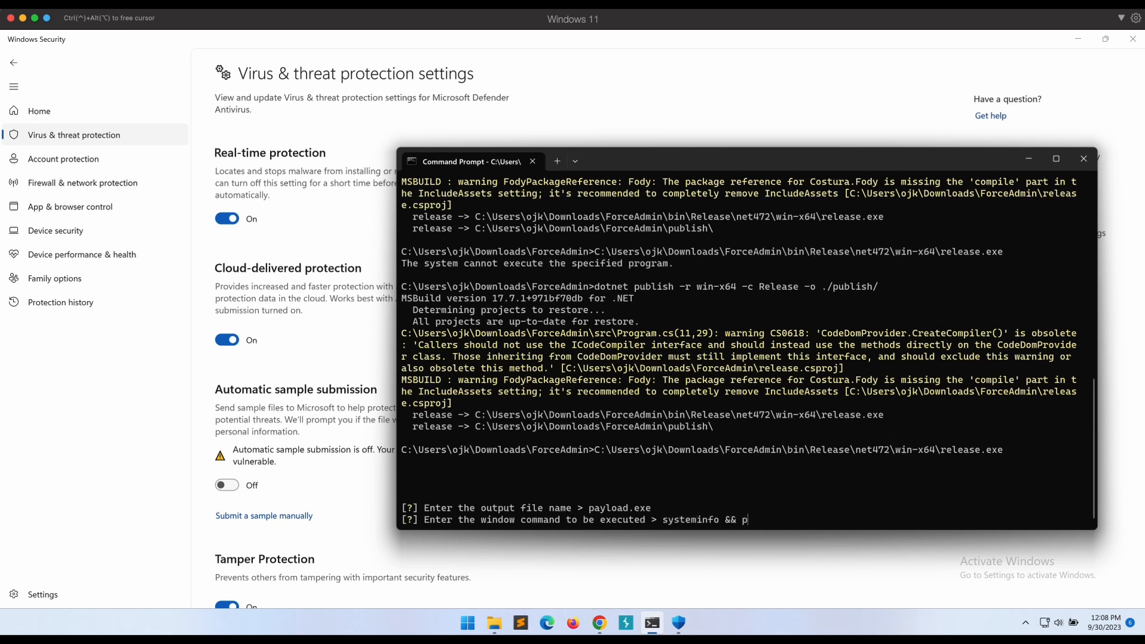
key(Return)
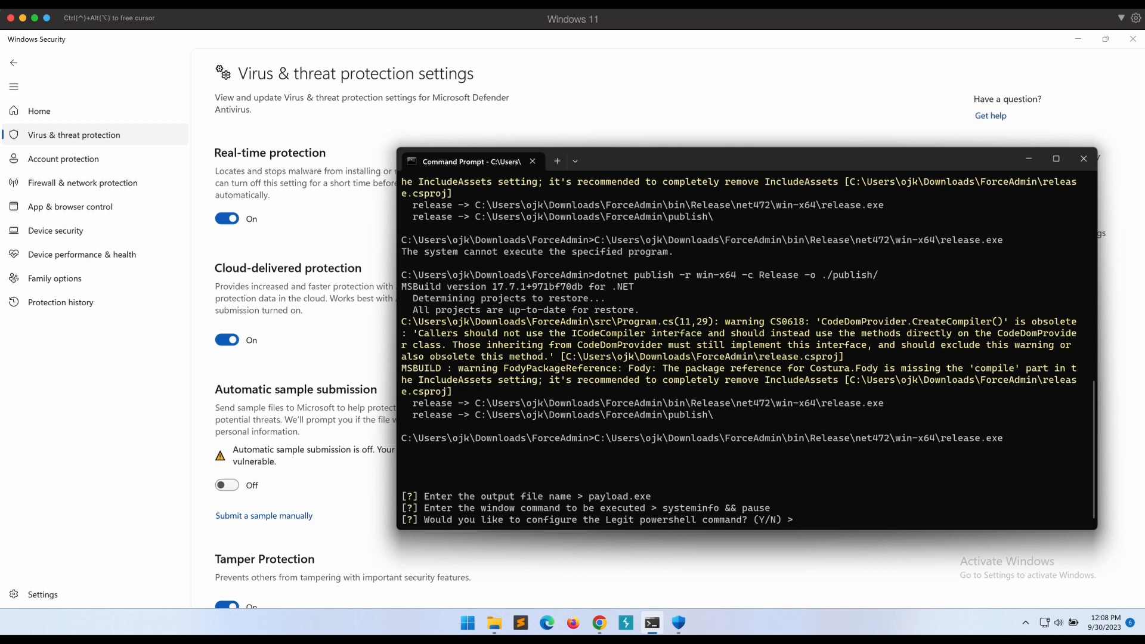
text(N)
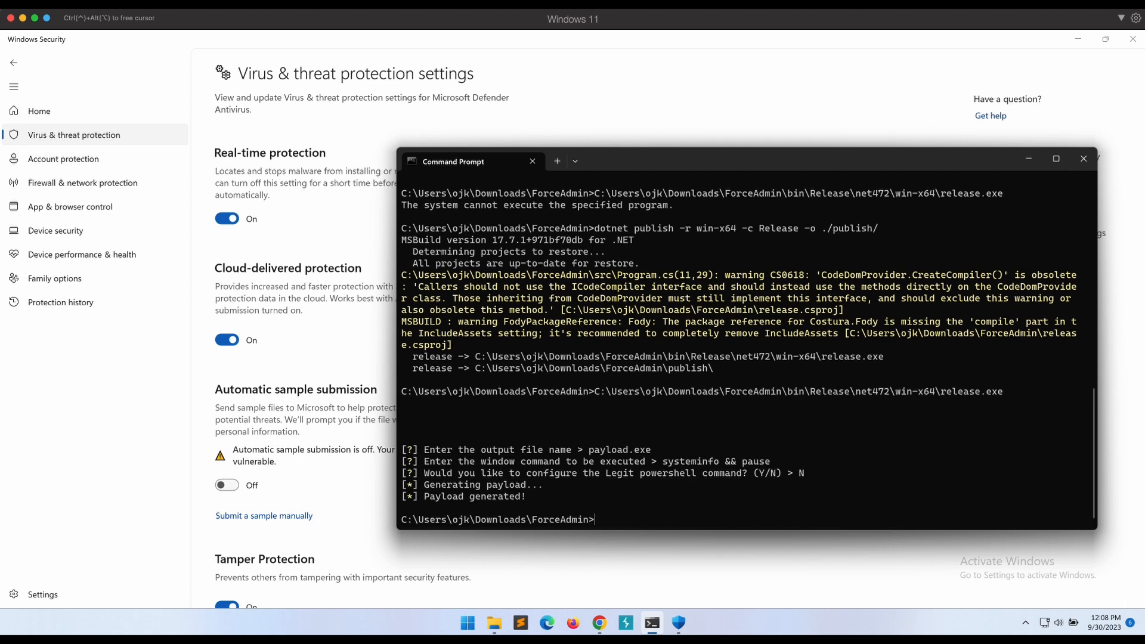
mouse_move(859, 454)
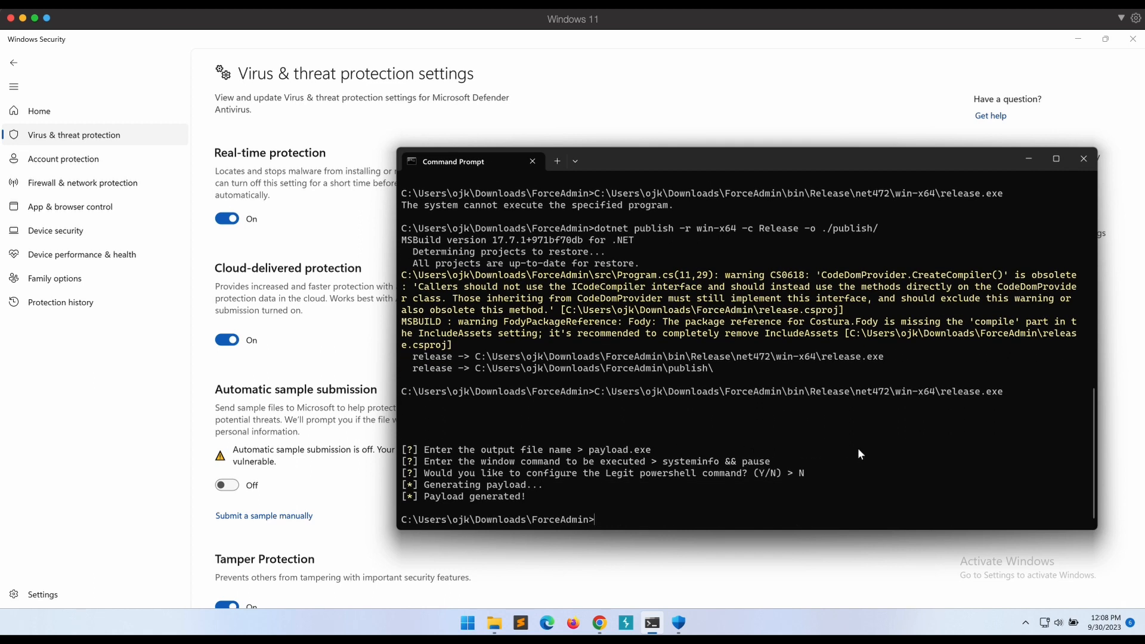
text(dir payload.exe)
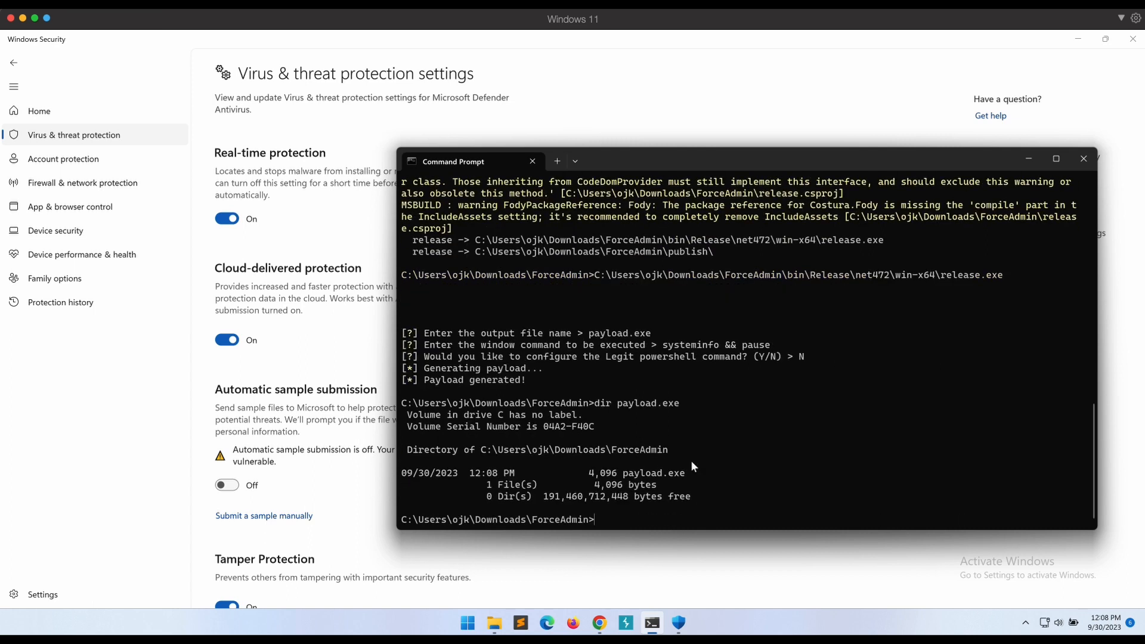
double_click(653, 473)
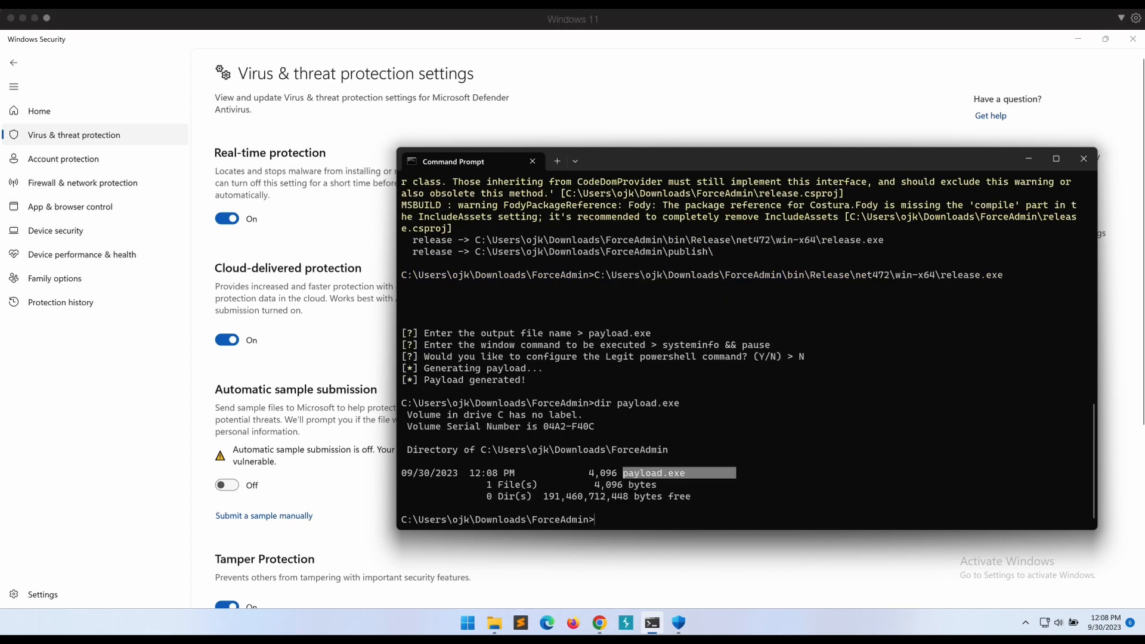
text(payload.exe)
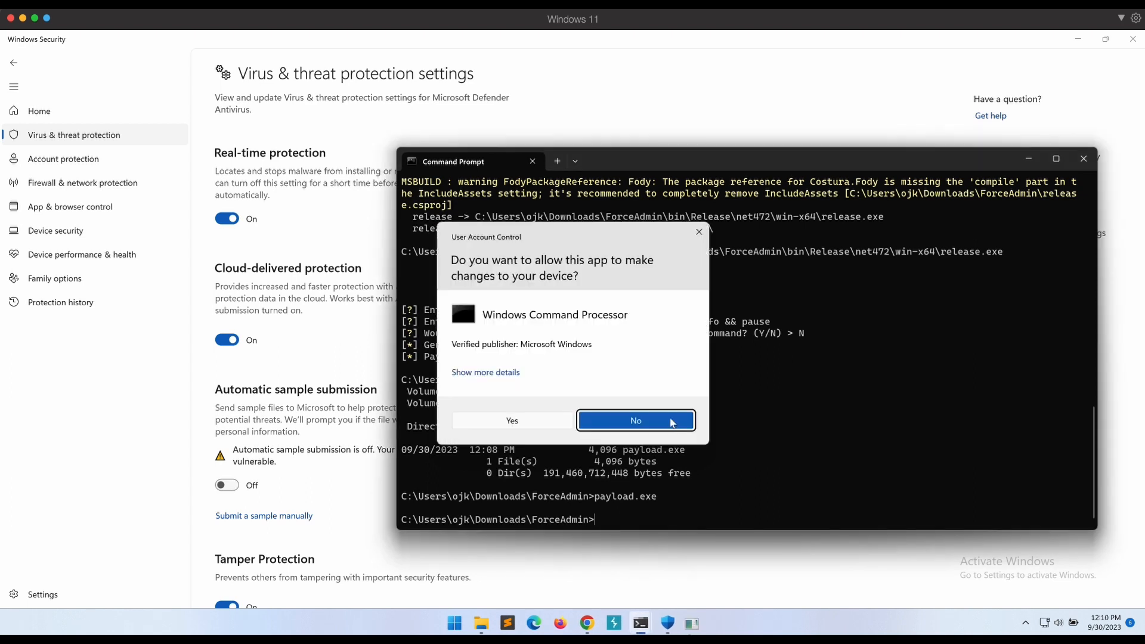
mouse_move(699, 232)
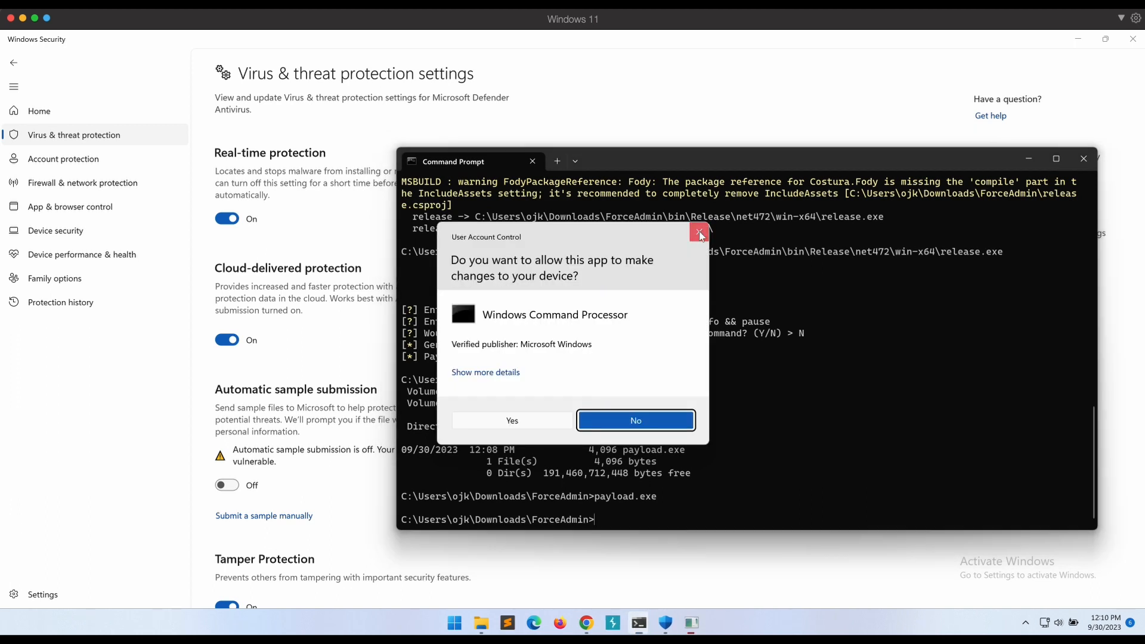
mouse_move(694, 583)
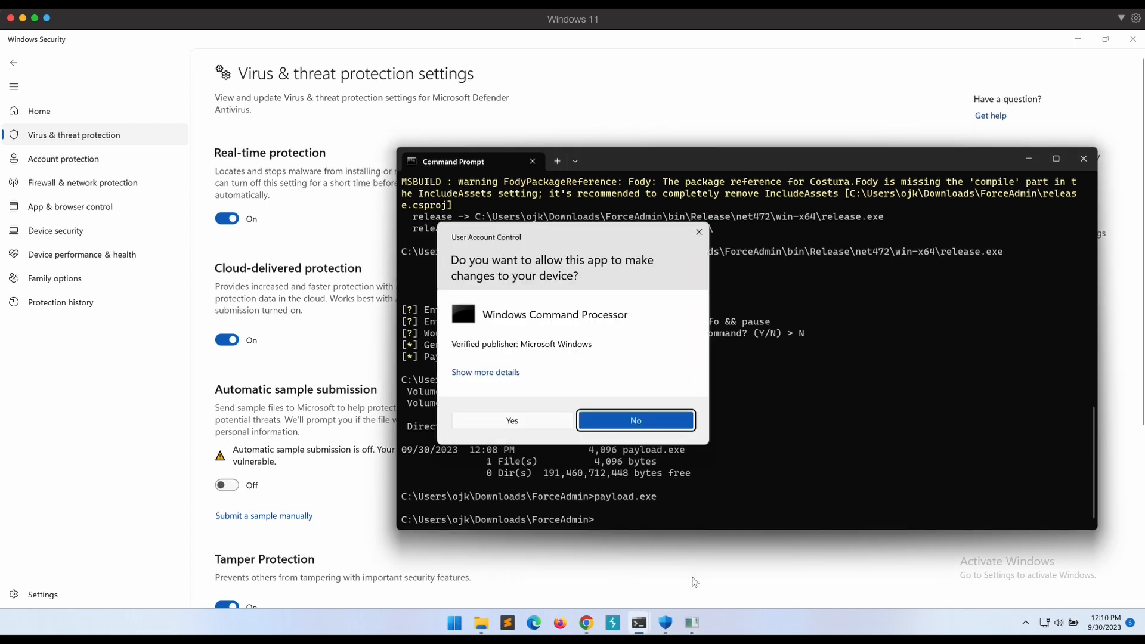
mouse_move(638, 622)
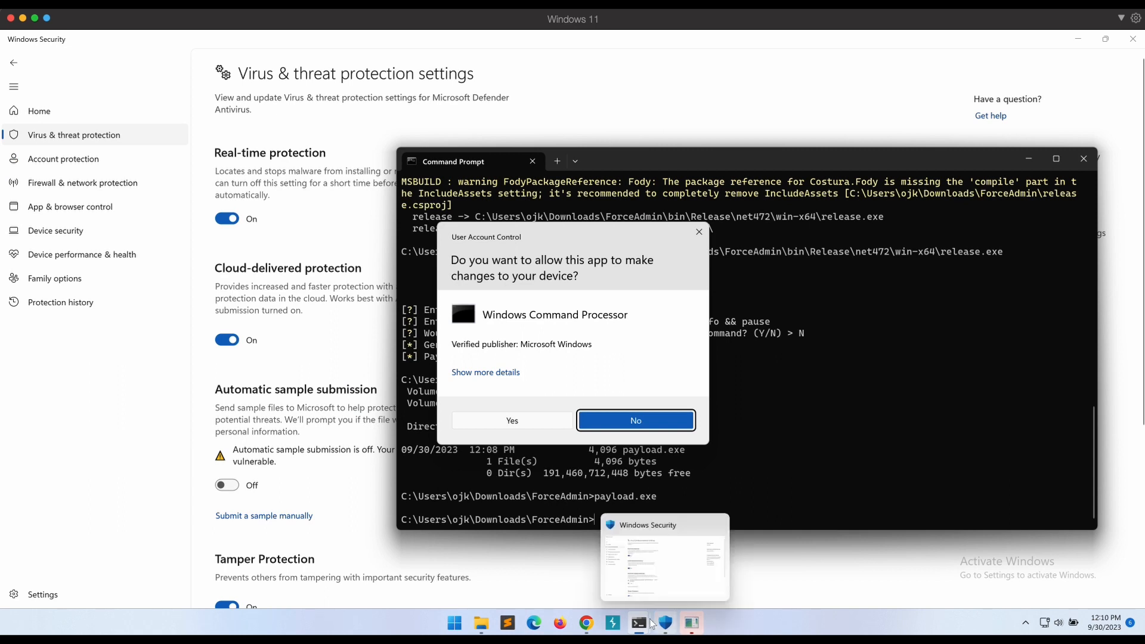
- Reveal the hidden PowerShell window, stop the repeating elevation requests, and open the ForceAdmin folder
click(638, 623)
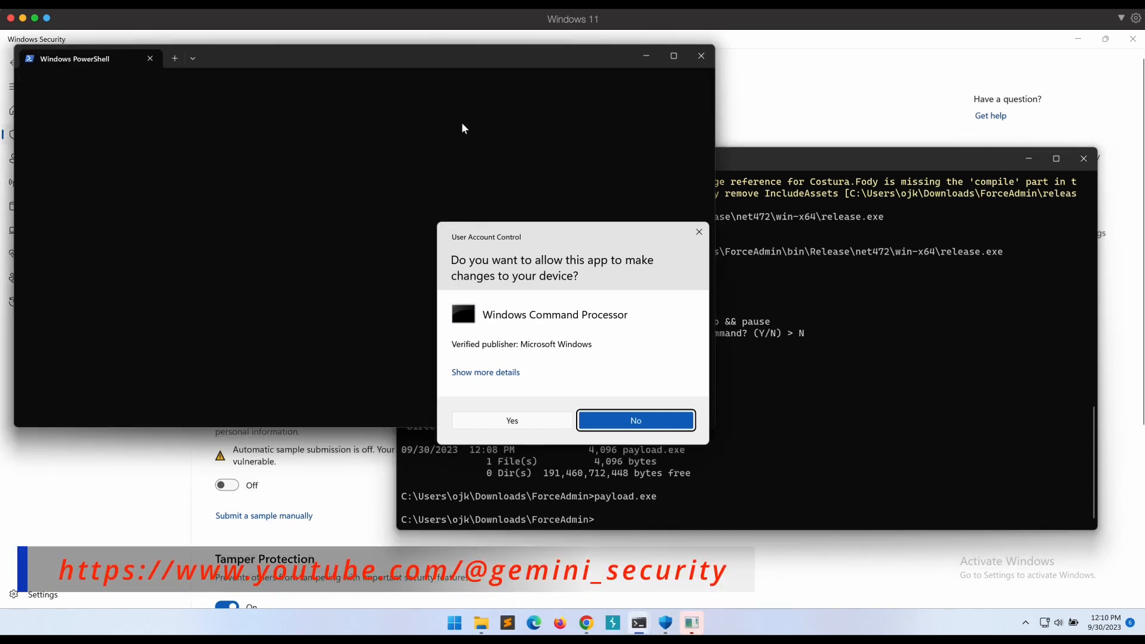
mouse_move(460, 124)
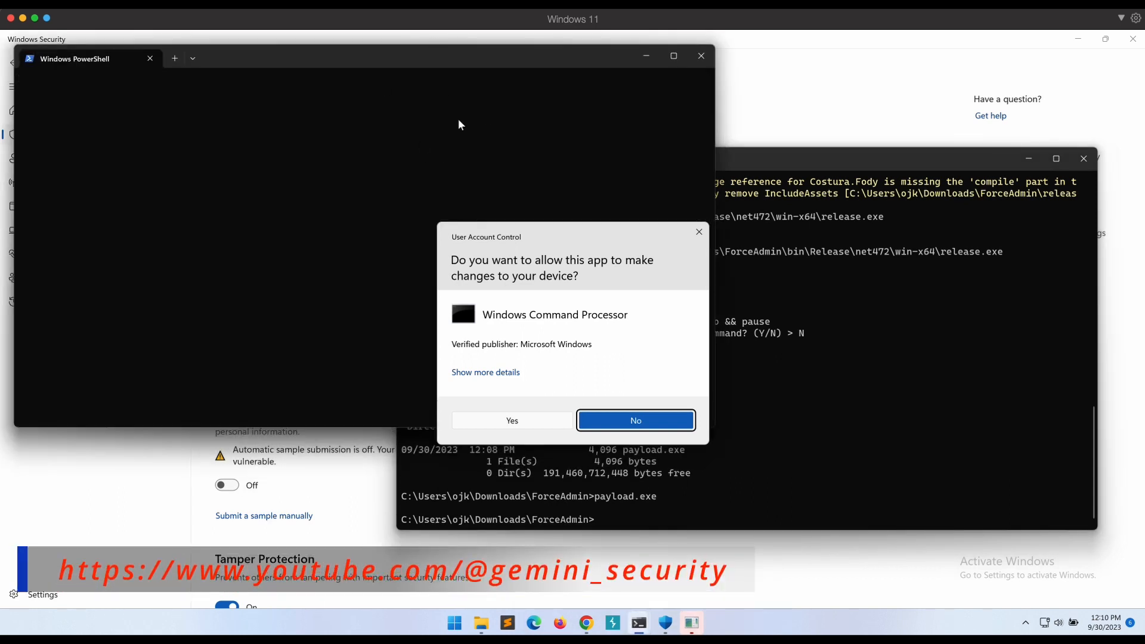
mouse_move(638, 622)
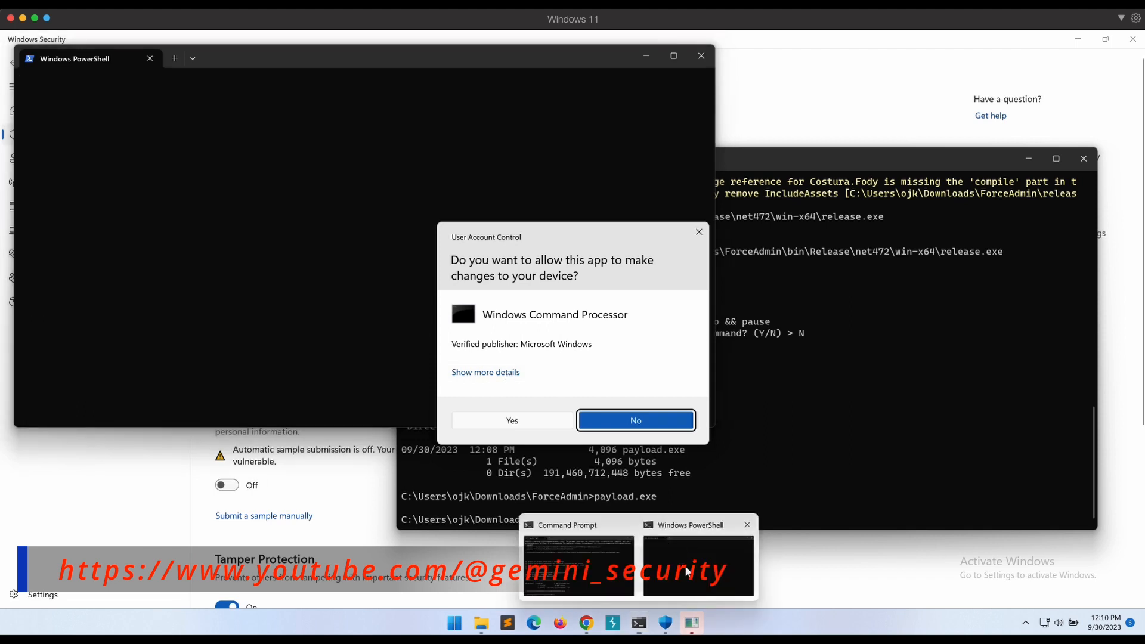
click(577, 566)
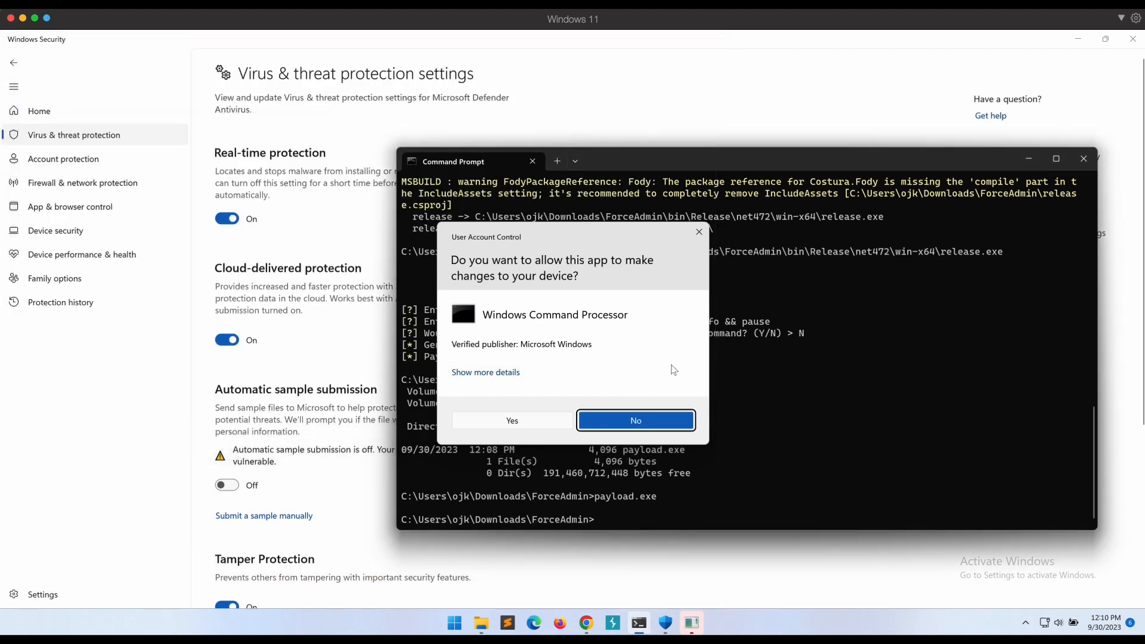
click(635, 420)
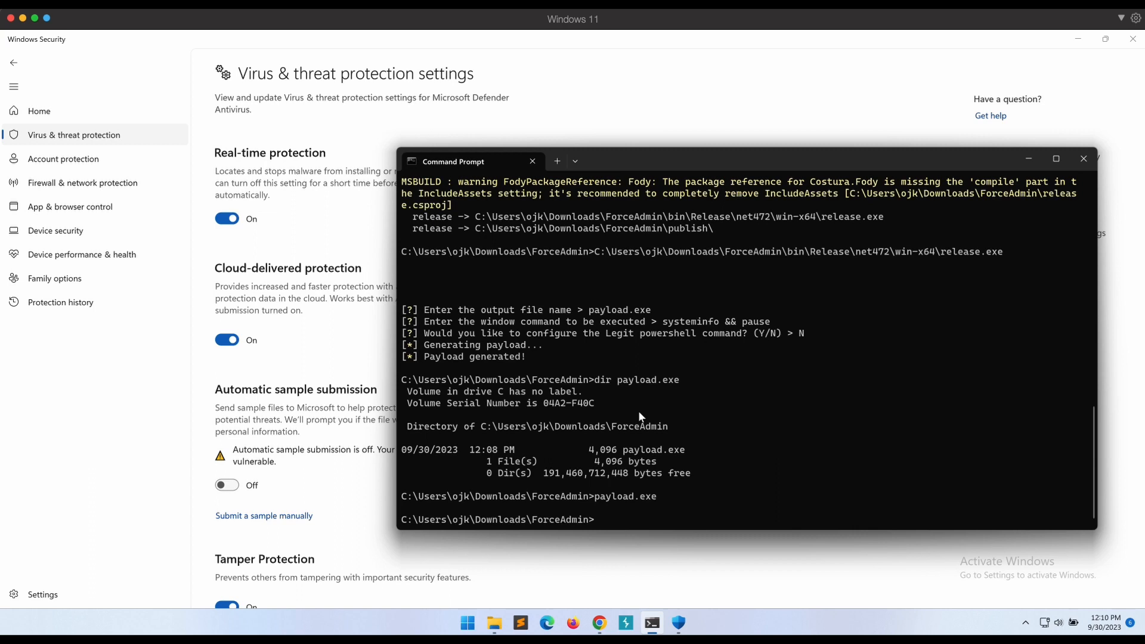
mouse_move(1045, 429)
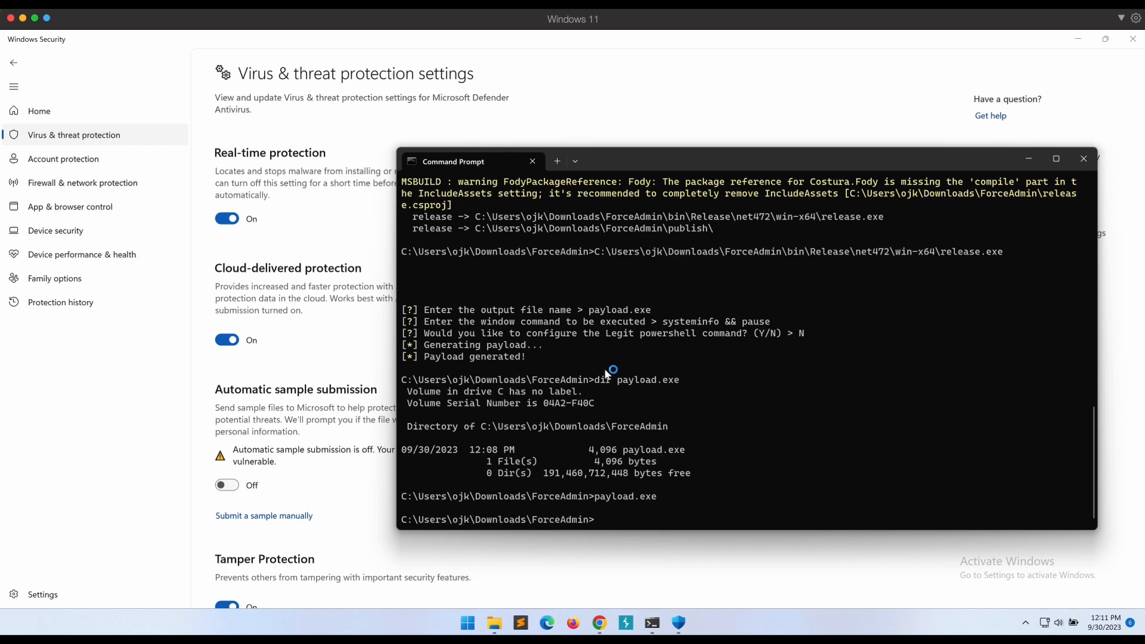
click(481, 623)
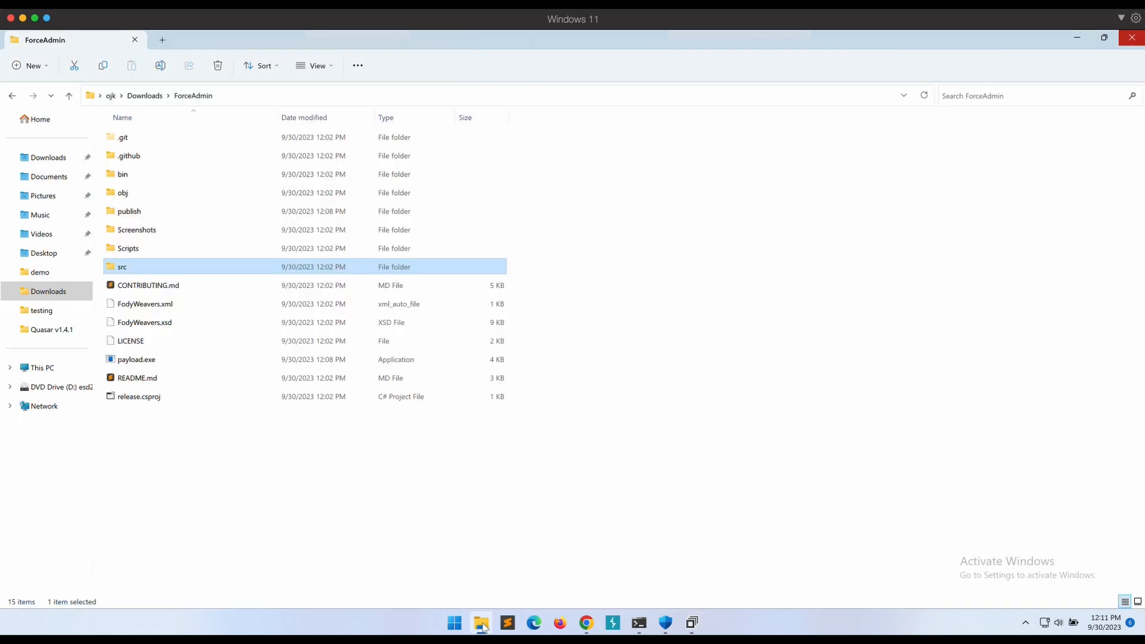
- Open payload.exe from the ForceAdmin folder in dnSpy
click(507, 623)
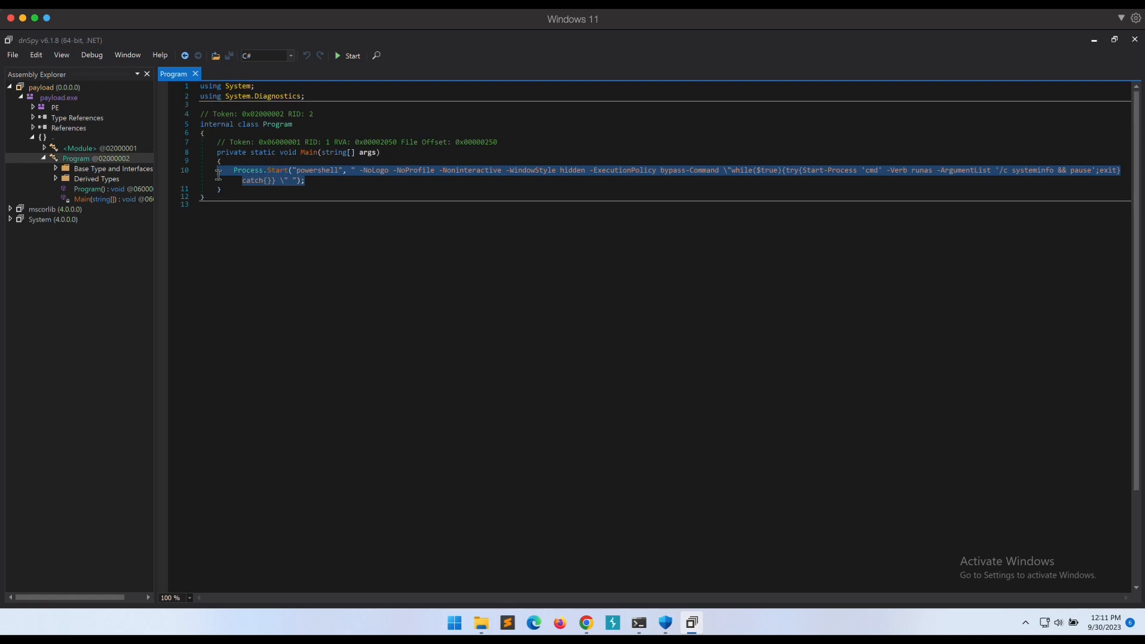
- Open payload.exe > Program > Main(string[]) in dnSpy to read the Process.Start call
click(396, 189)
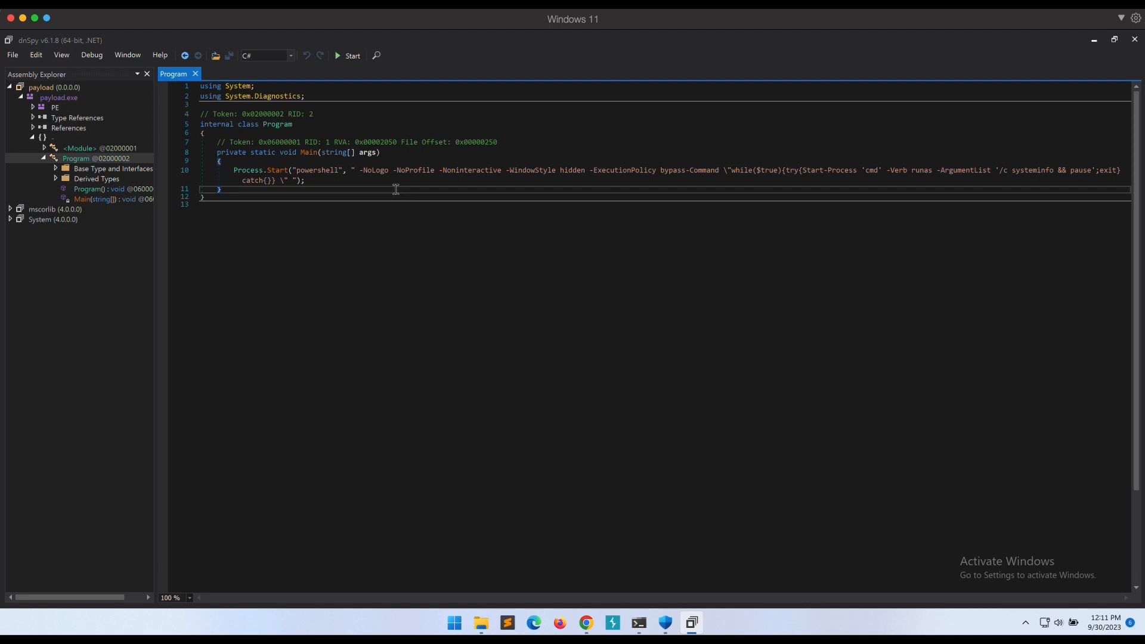
click(586, 623)
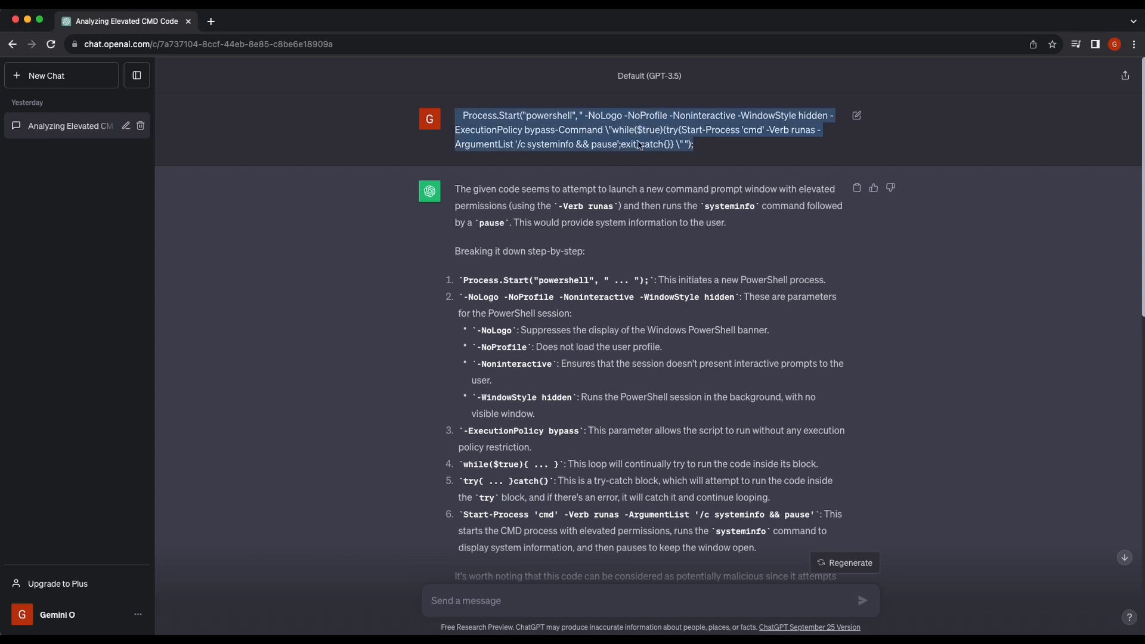
- Compare the decompiled payload code with ChatGPT's explanation of it
click(690, 623)
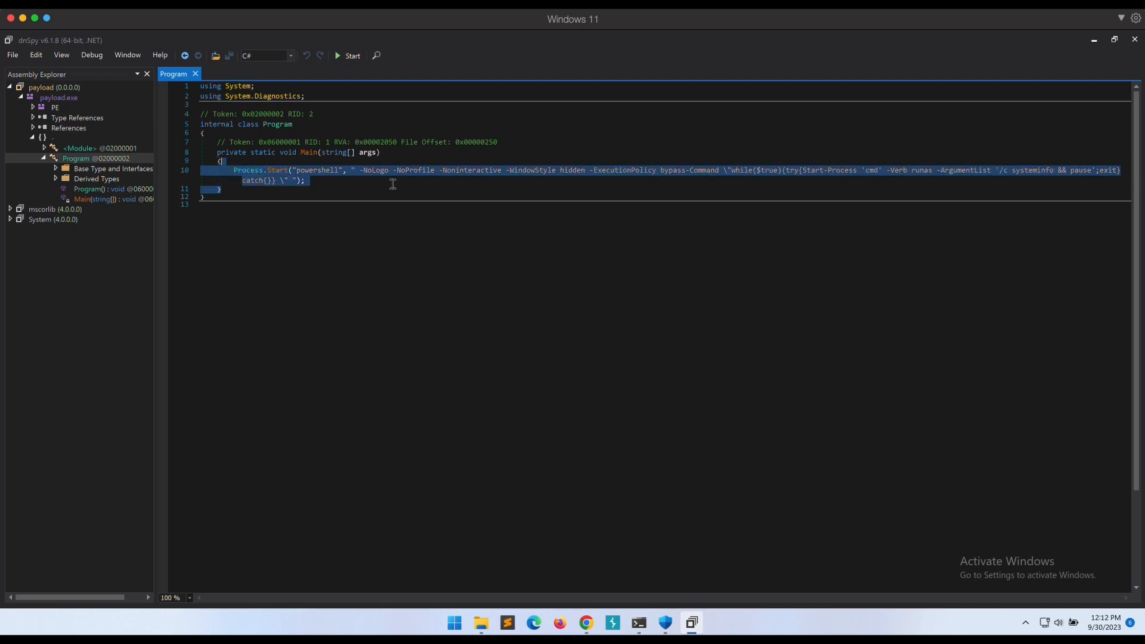
click(585, 627)
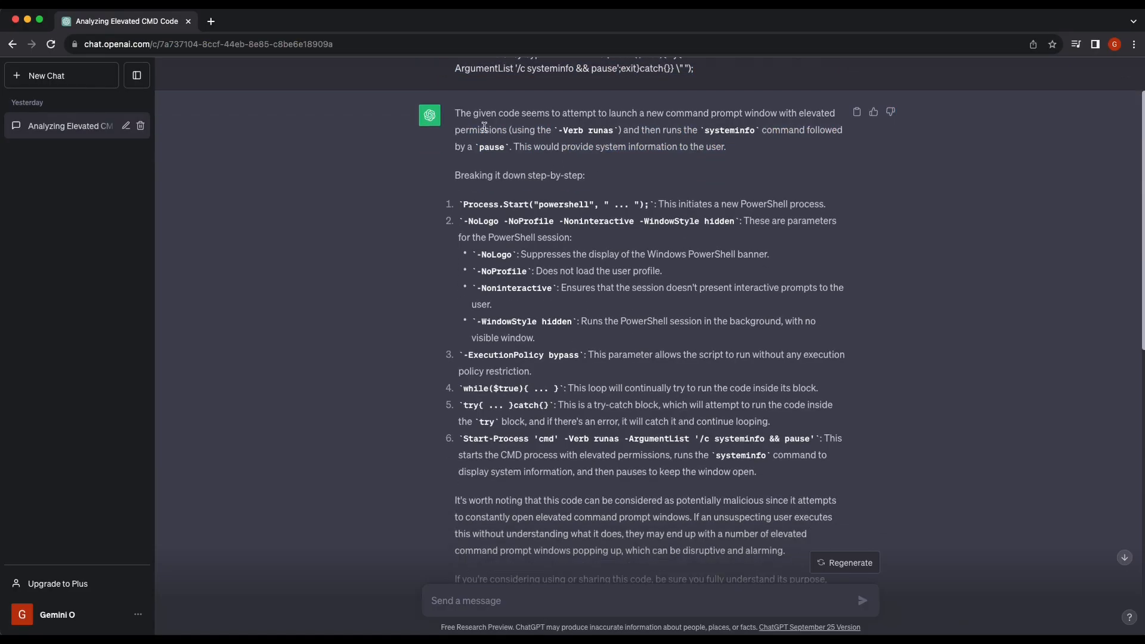
mouse_move(855, 449)
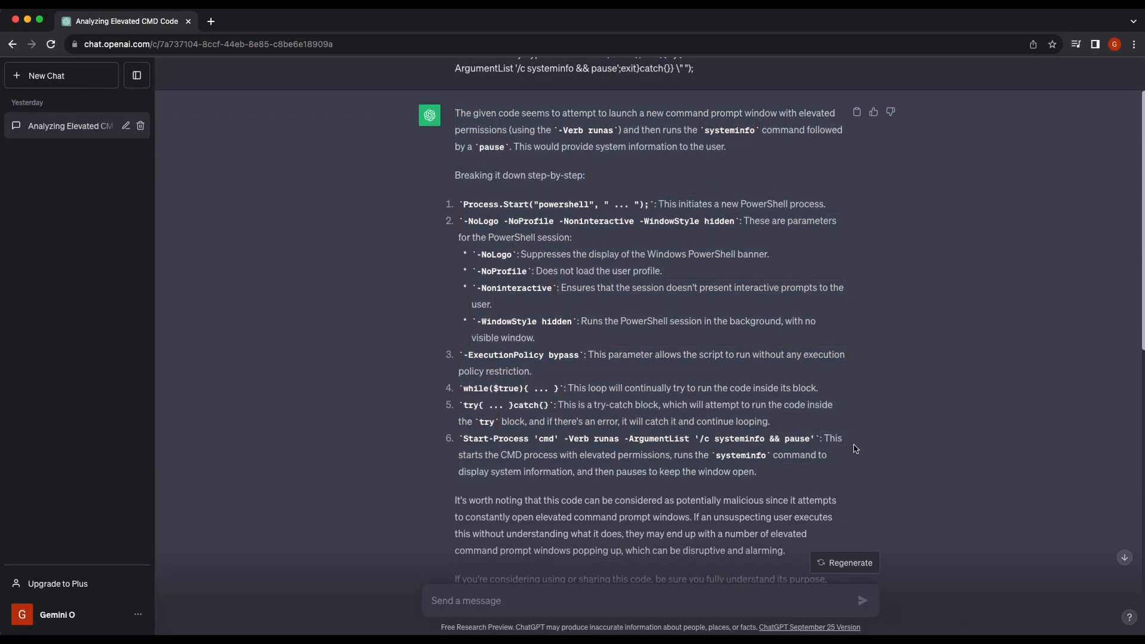
scroll(down, 3)
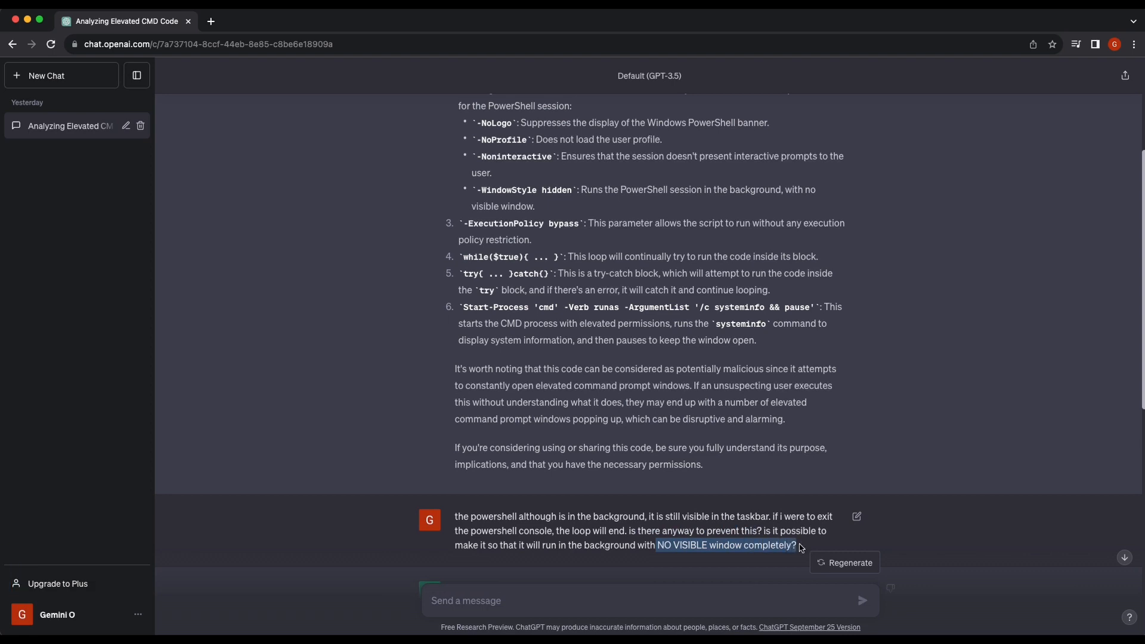
- Review the HidePS.vbs wrapper answer and copy its VBScript code
scroll(down, 3)
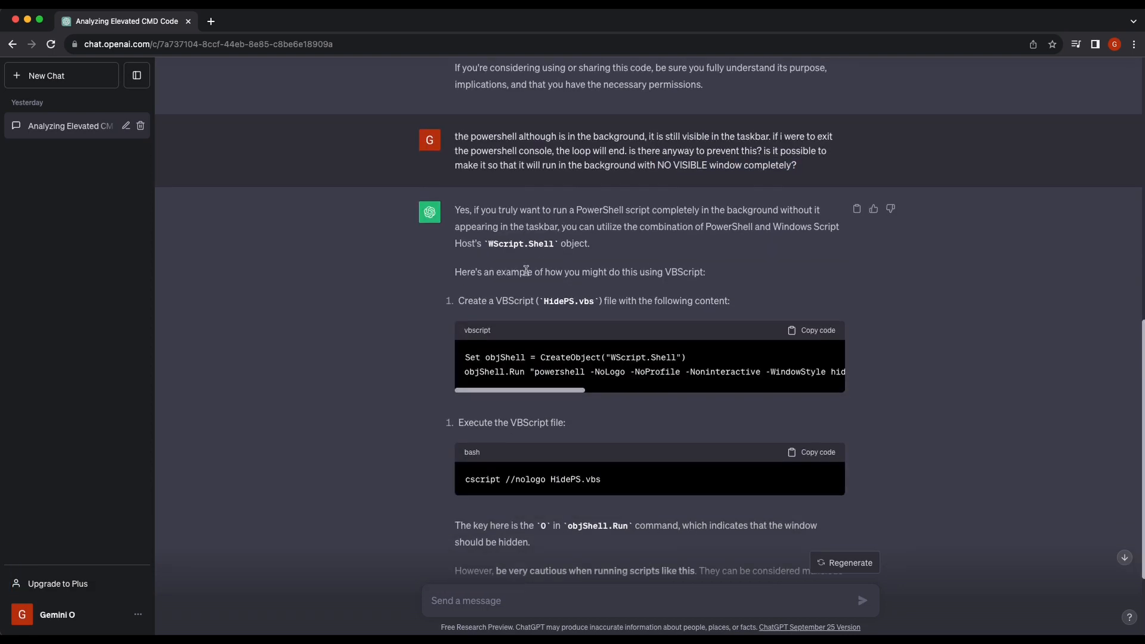
scroll(down, 3)
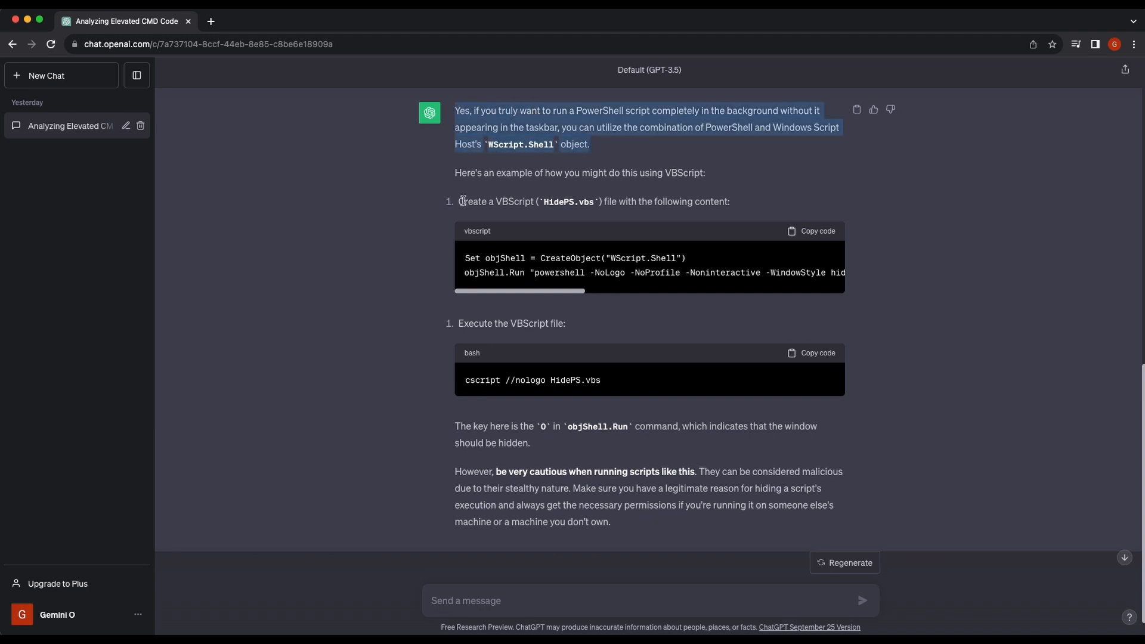
click(469, 380)
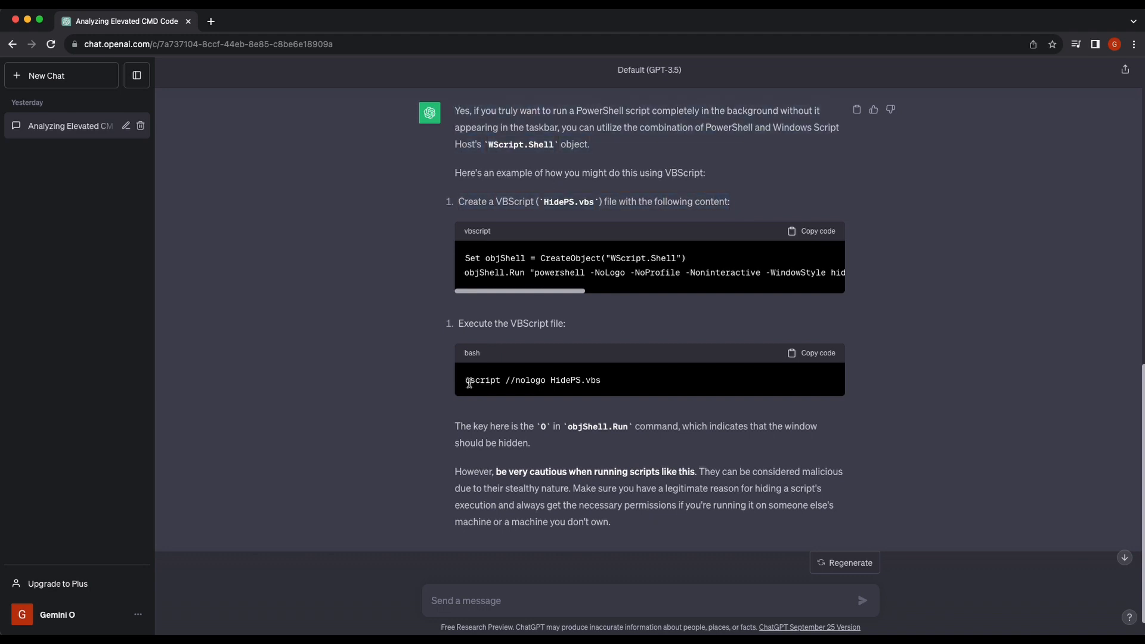
mouse_move(539, 435)
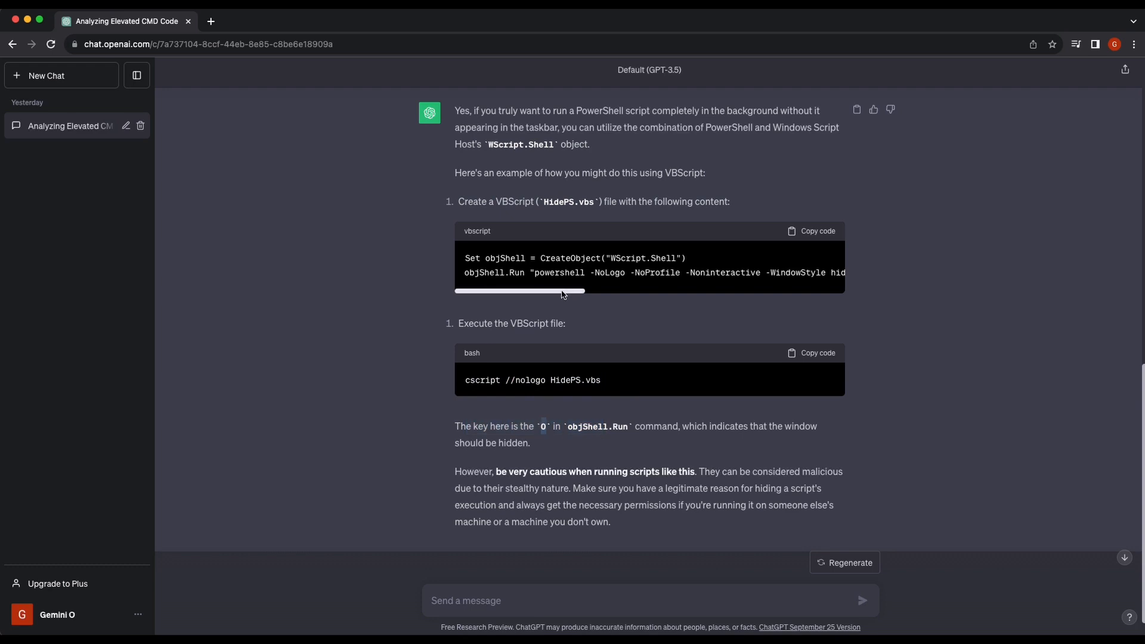
scroll(right, 3)
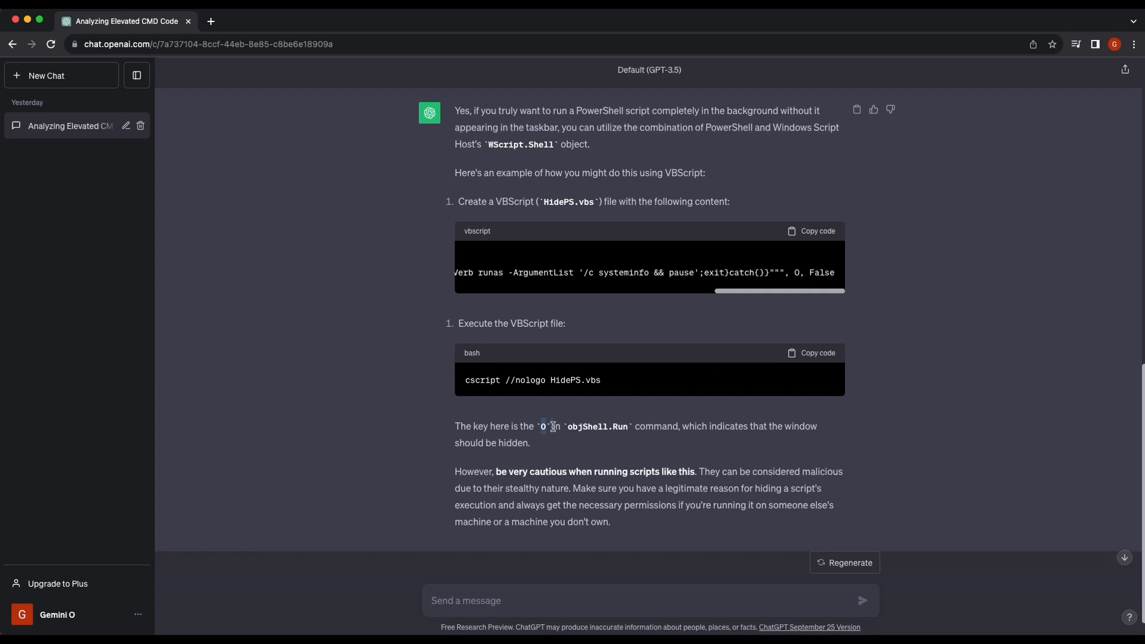
mouse_move(551, 426)
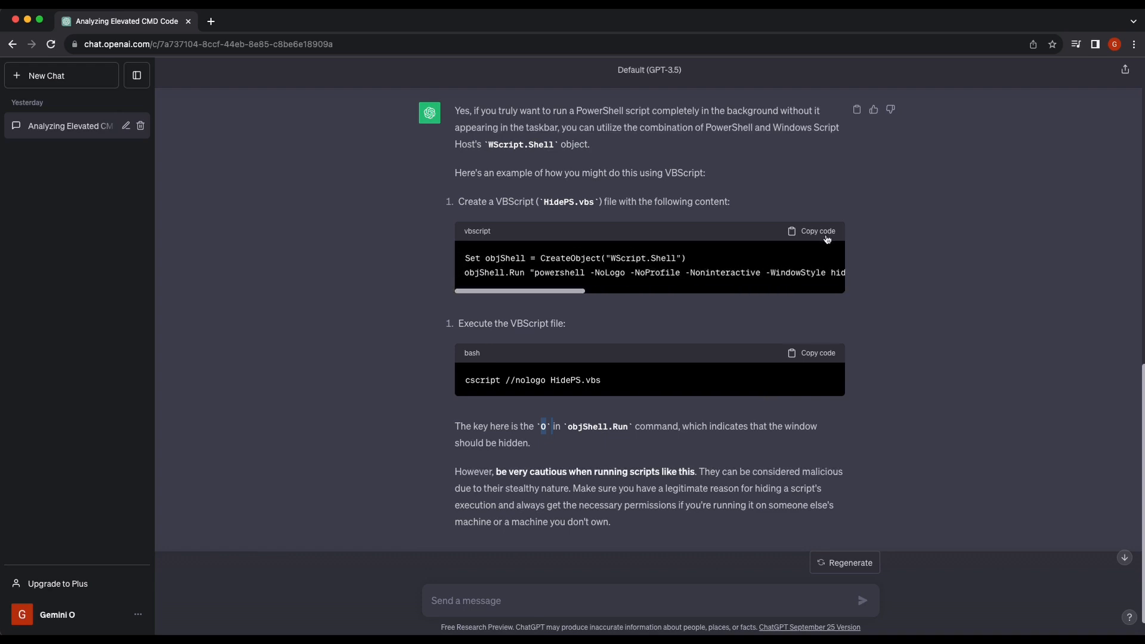
click(811, 231)
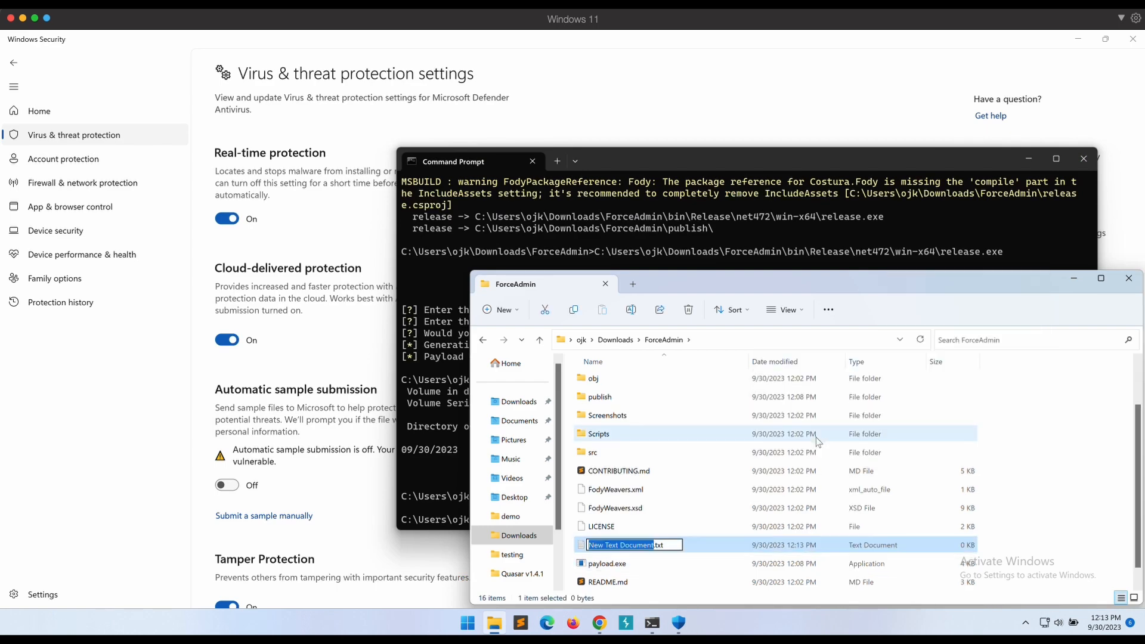
- Name the new file gg.vbs and open it in Sublime Text
text(gg.vbs)
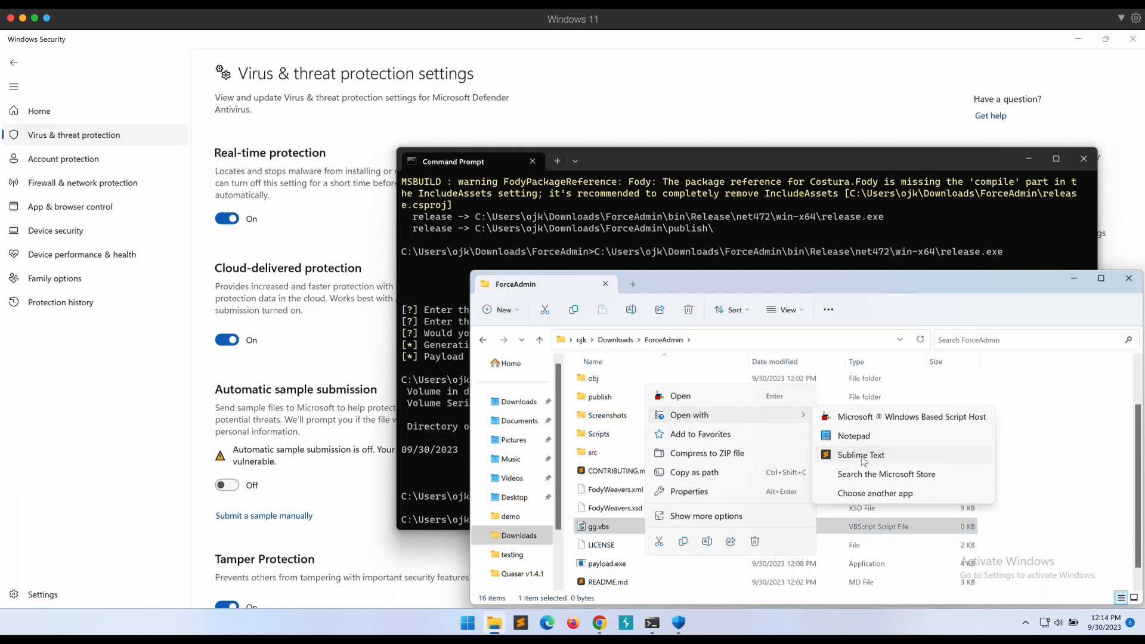
click(861, 455)
text(cscript //nologo gg.vbs)
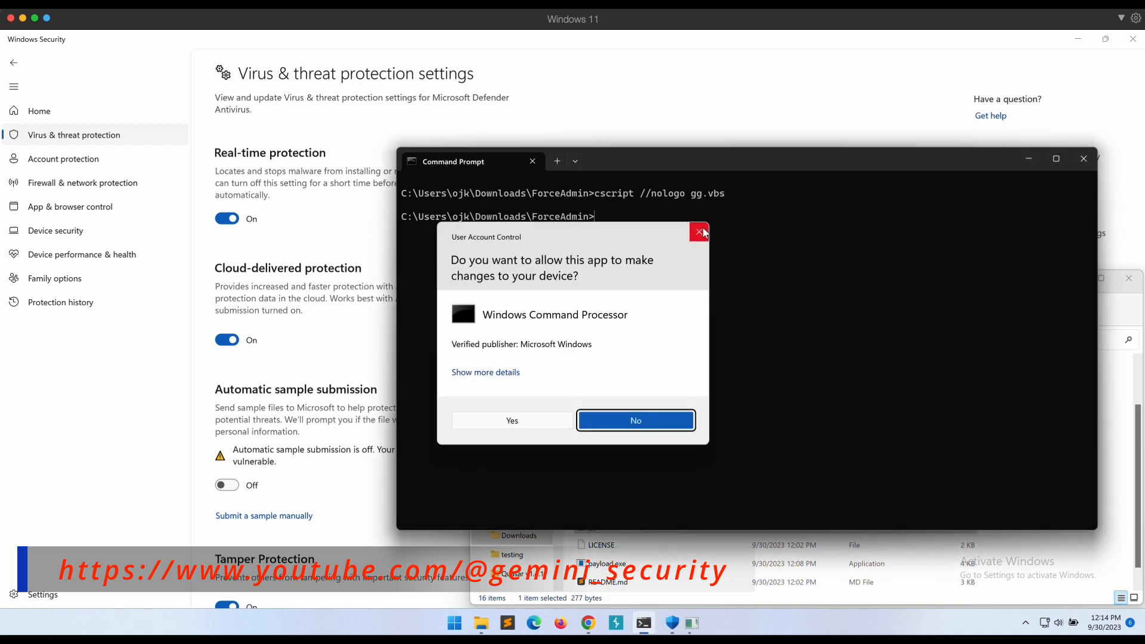
mouse_move(665, 424)
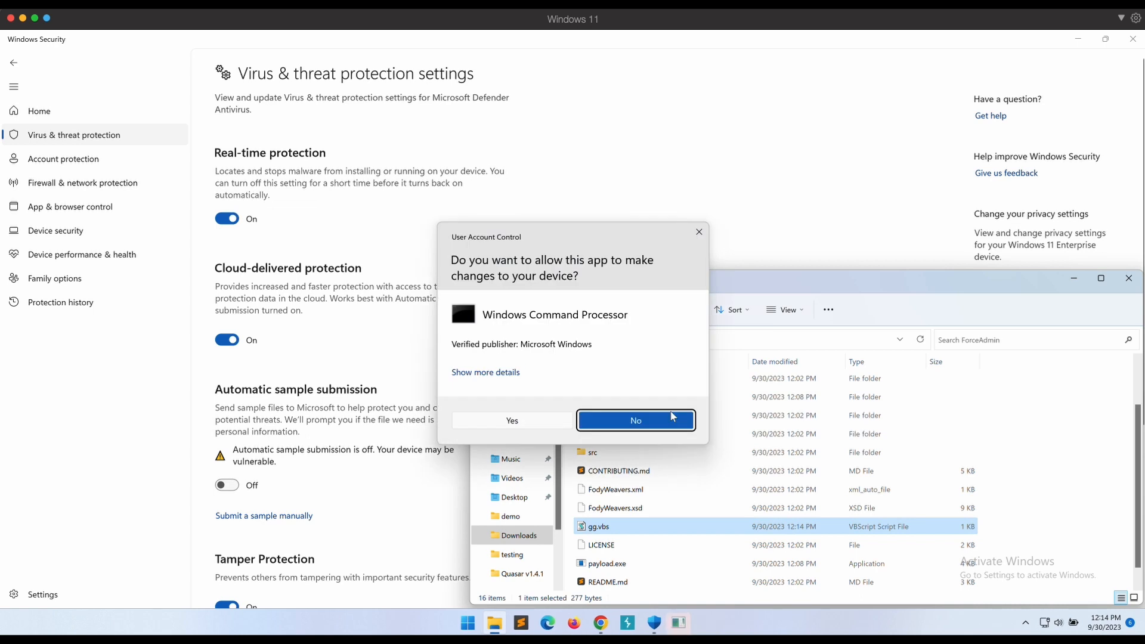
- Decline the Windows Command Processor UAC prompt three times, showing it keeps returning
click(634, 420)
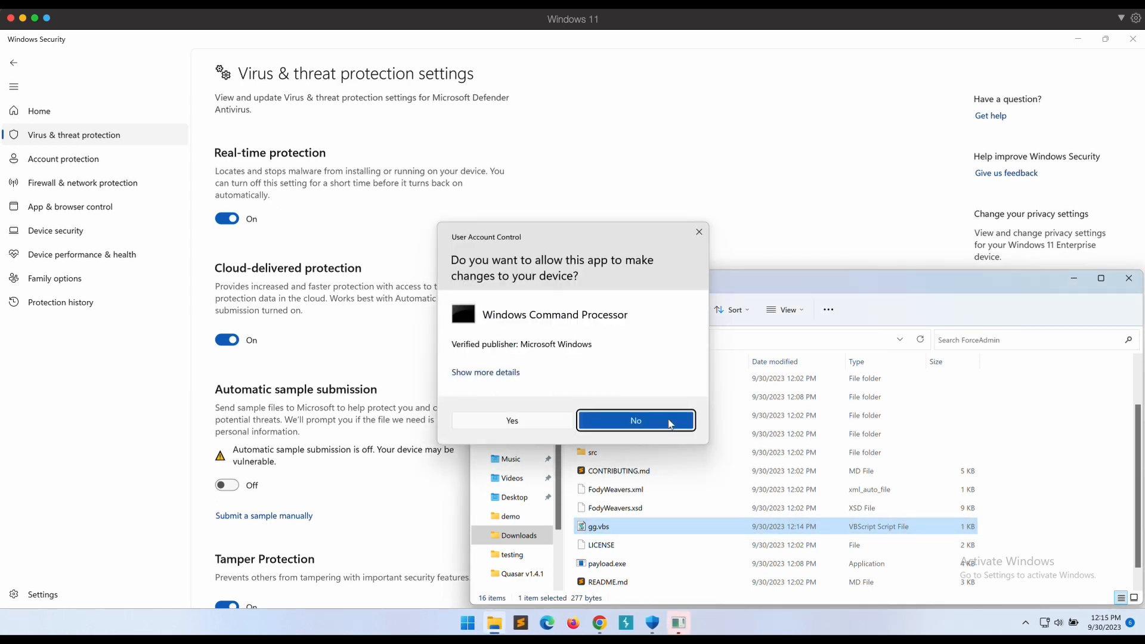
click(636, 421)
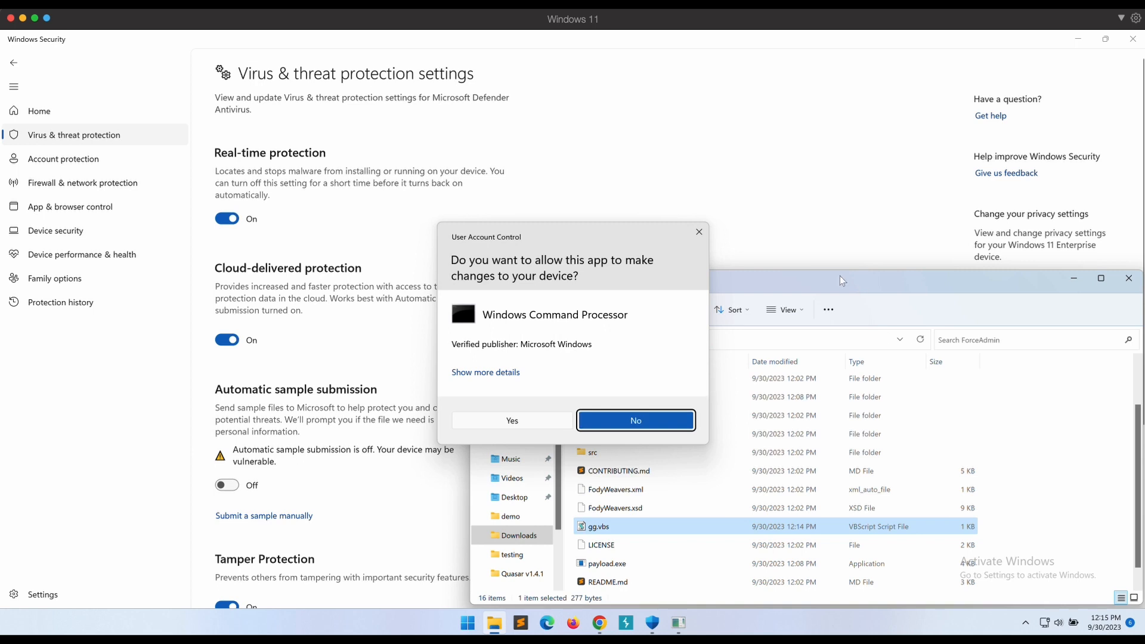
click(635, 420)
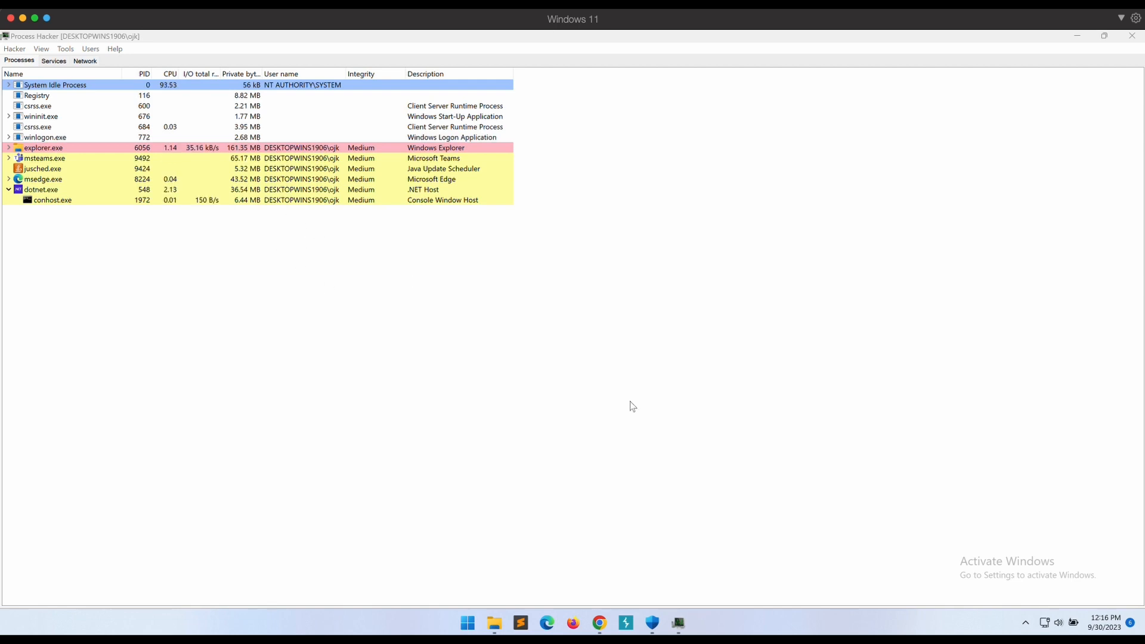
mouse_move(673, 432)
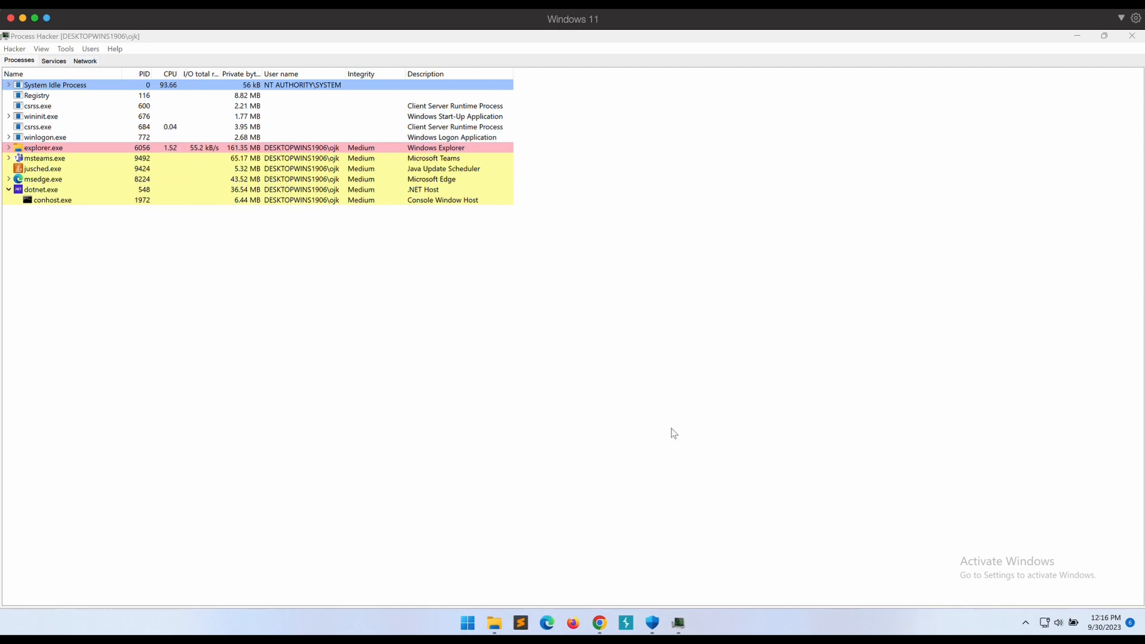
click(599, 623)
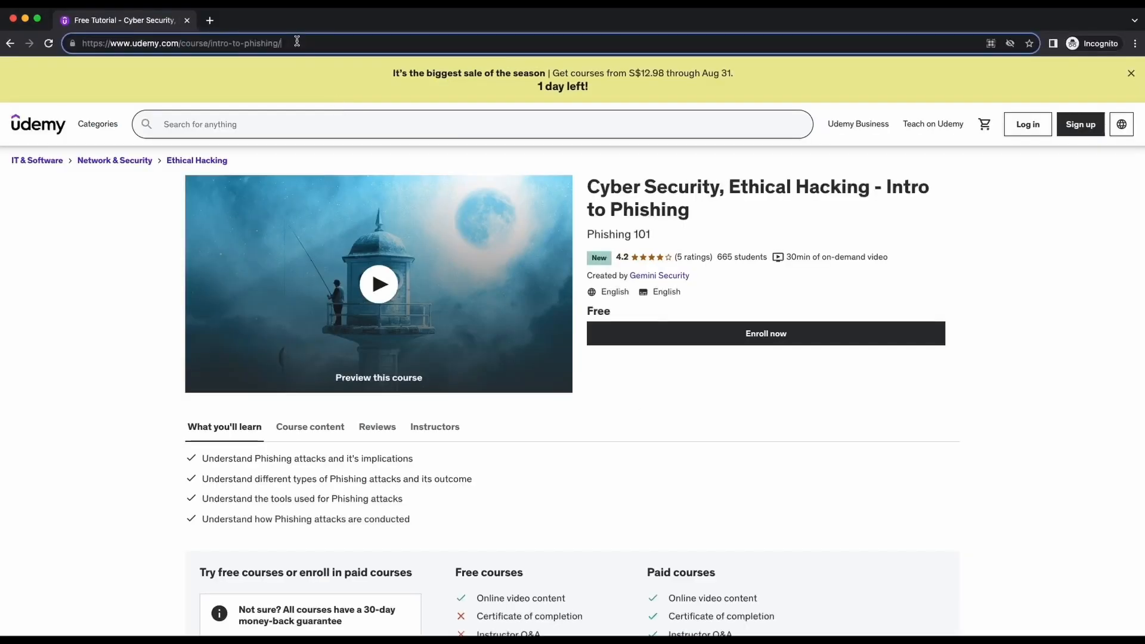
double_click(244, 43)
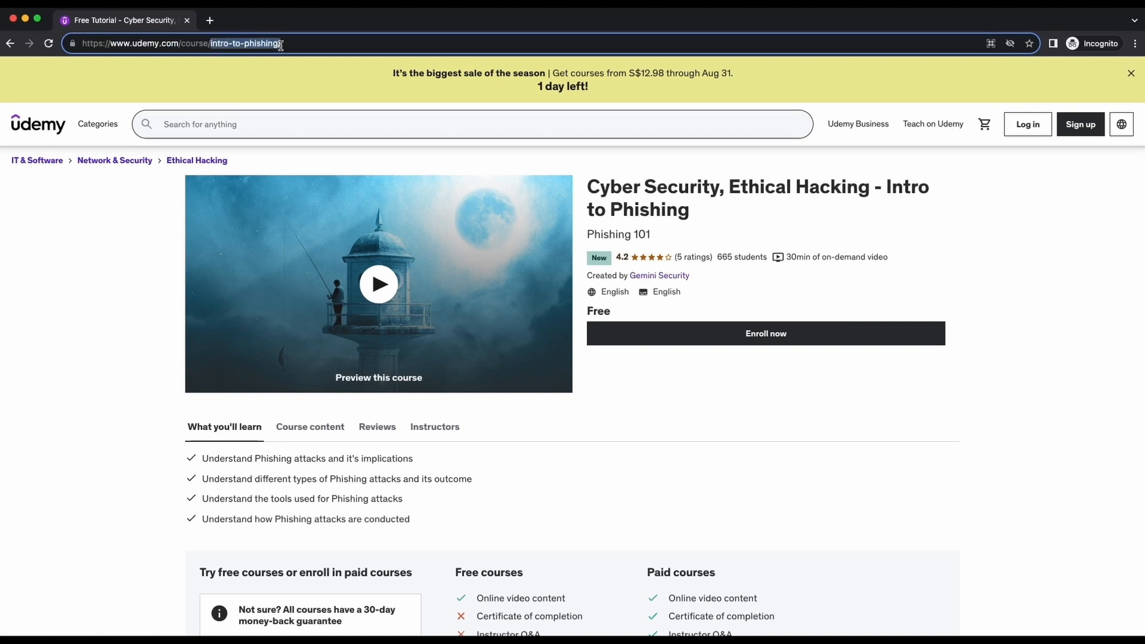
double_click(597, 311)
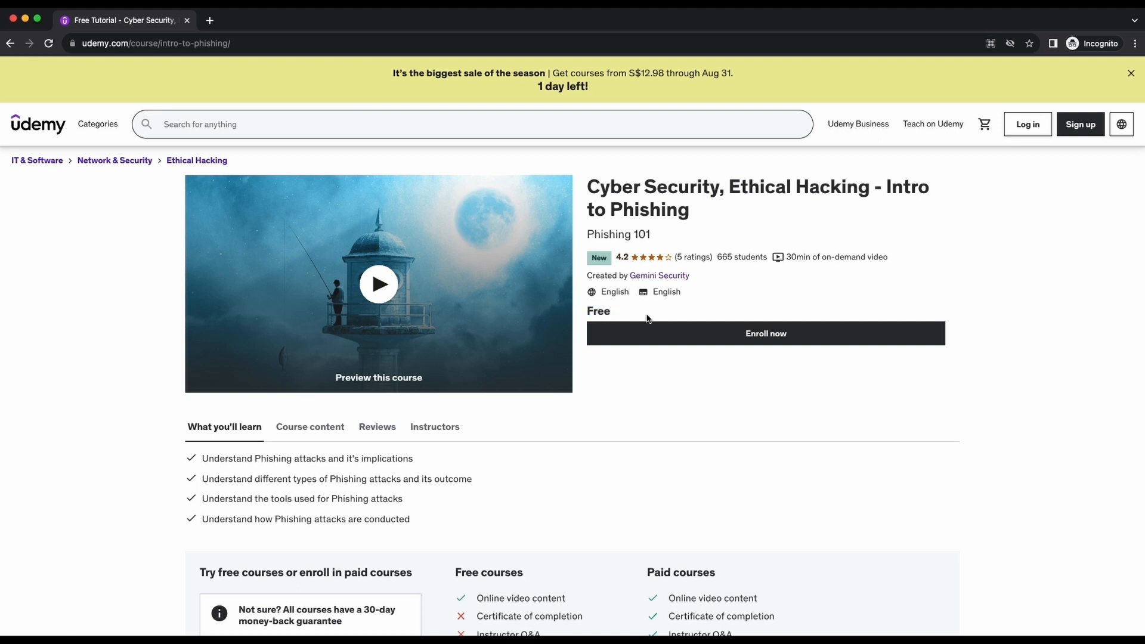
scroll(down, 3)
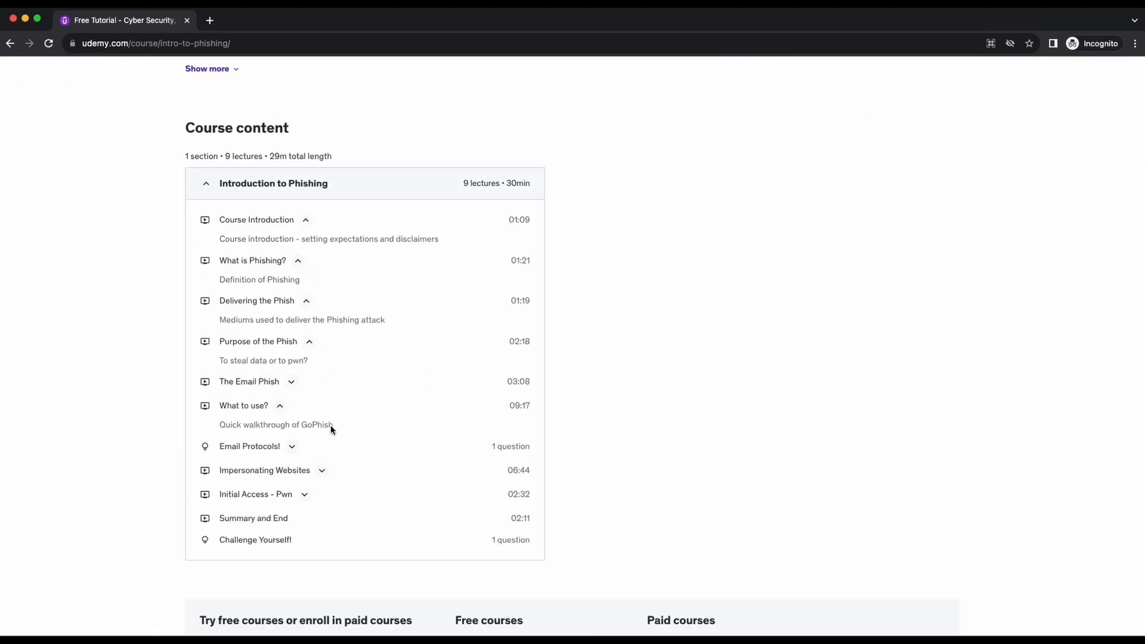
double_click(275, 424)
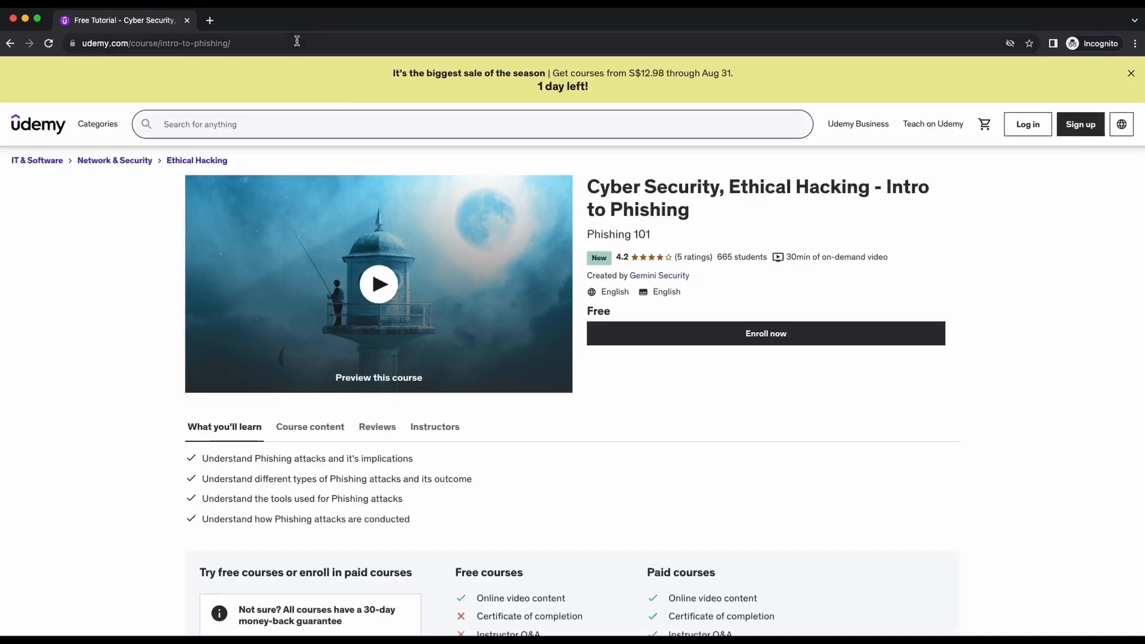
click(183, 43)
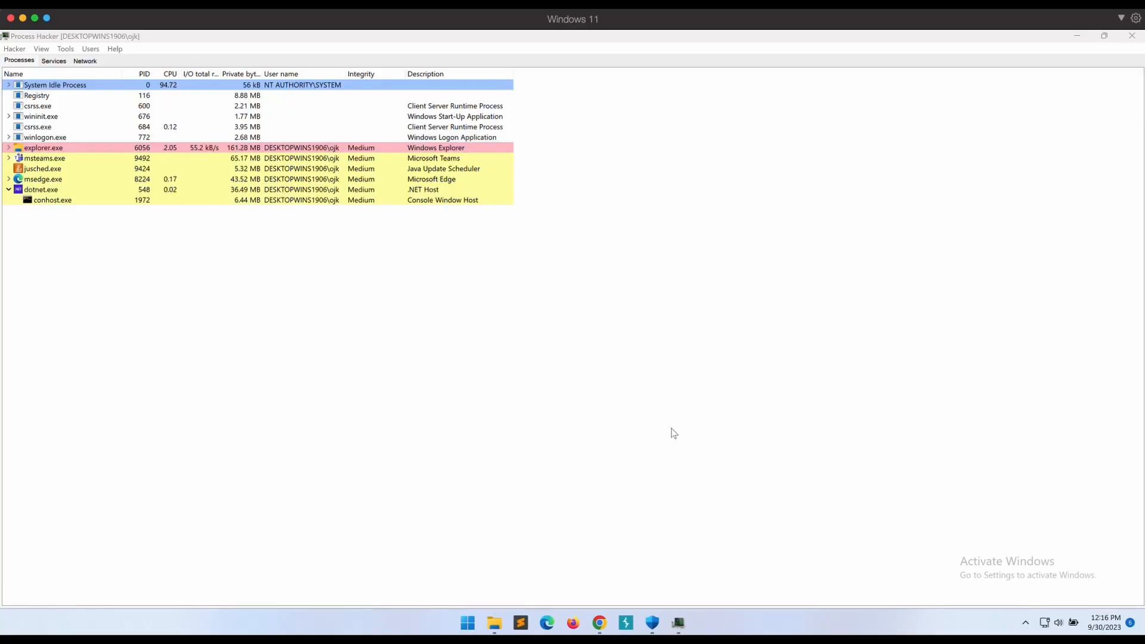
- Scroll the ForceAdmin README from Installation back up to the repository overview
click(599, 623)
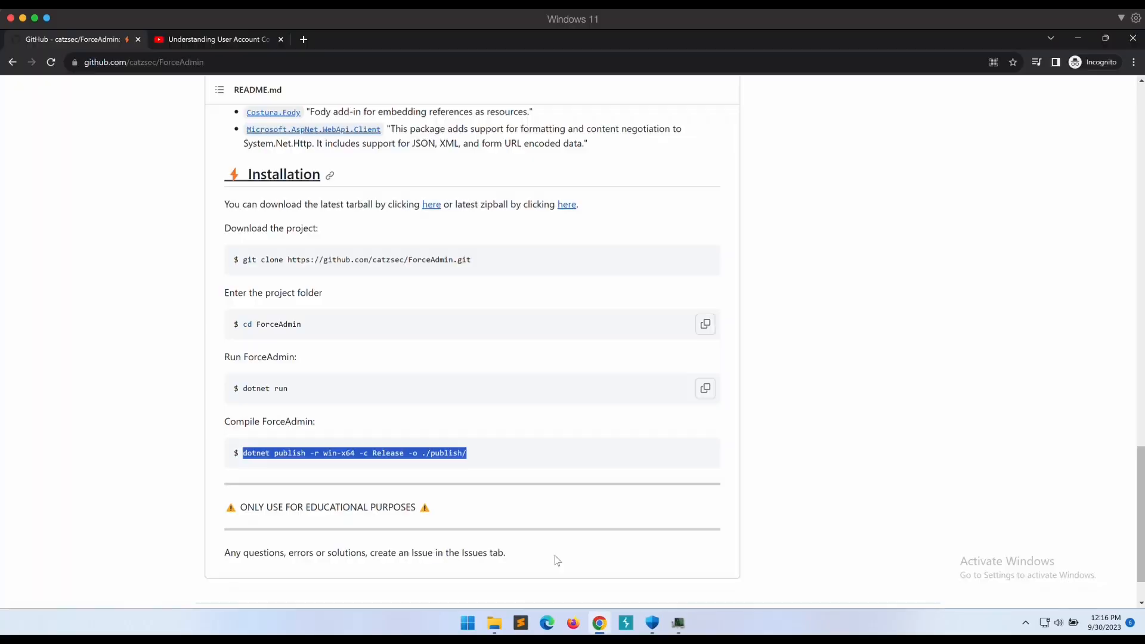
scroll(up, 3)
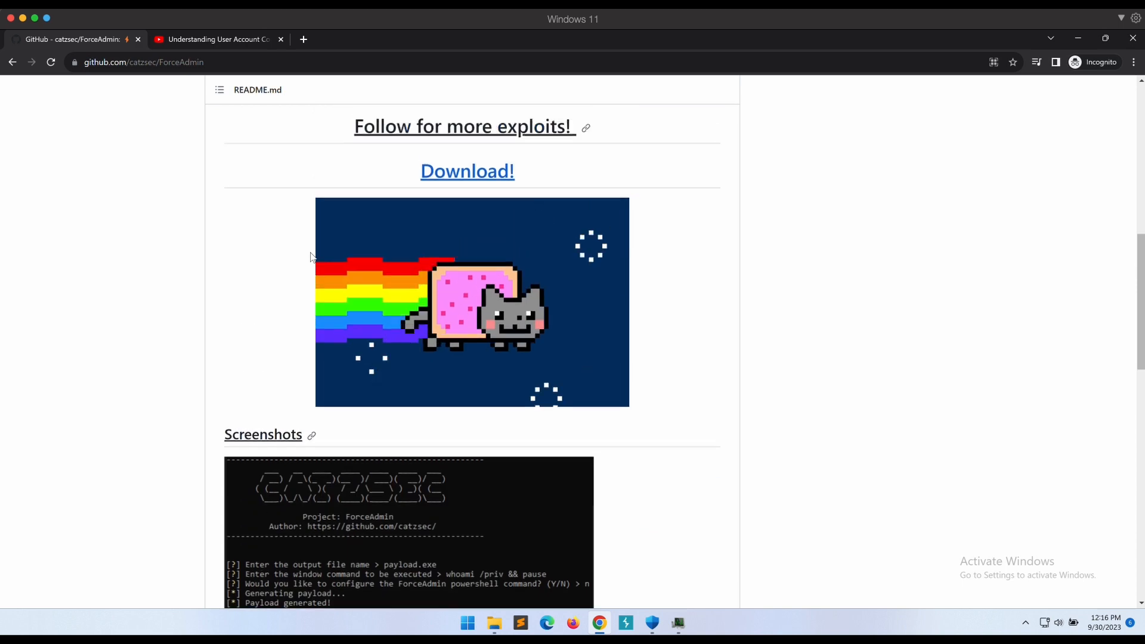
scroll(up, 3)
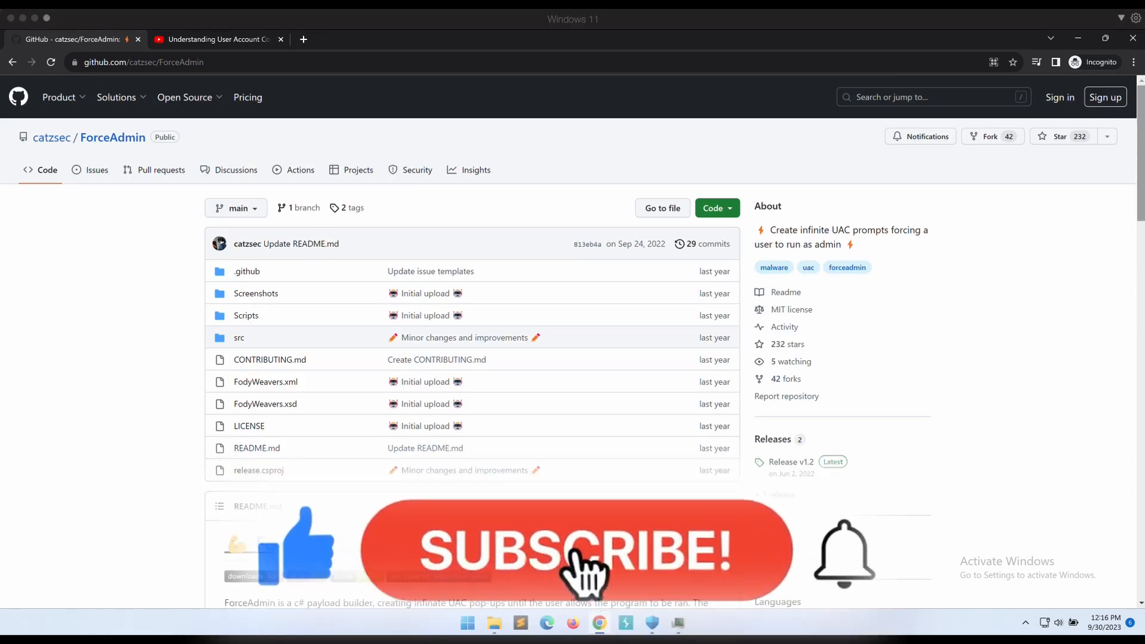
click(573, 551)
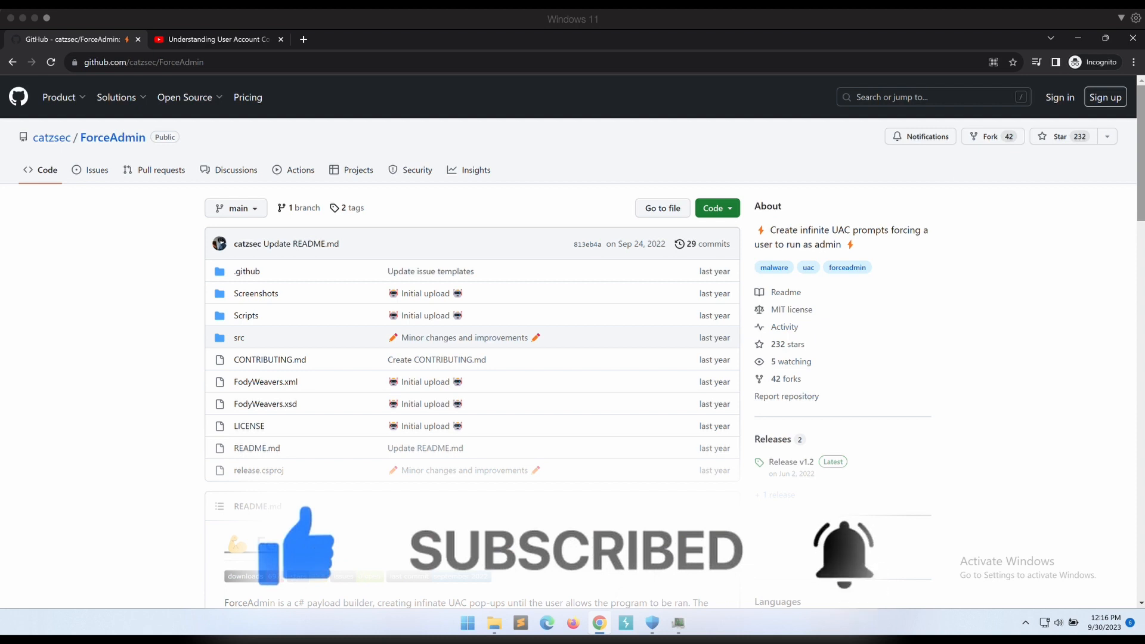